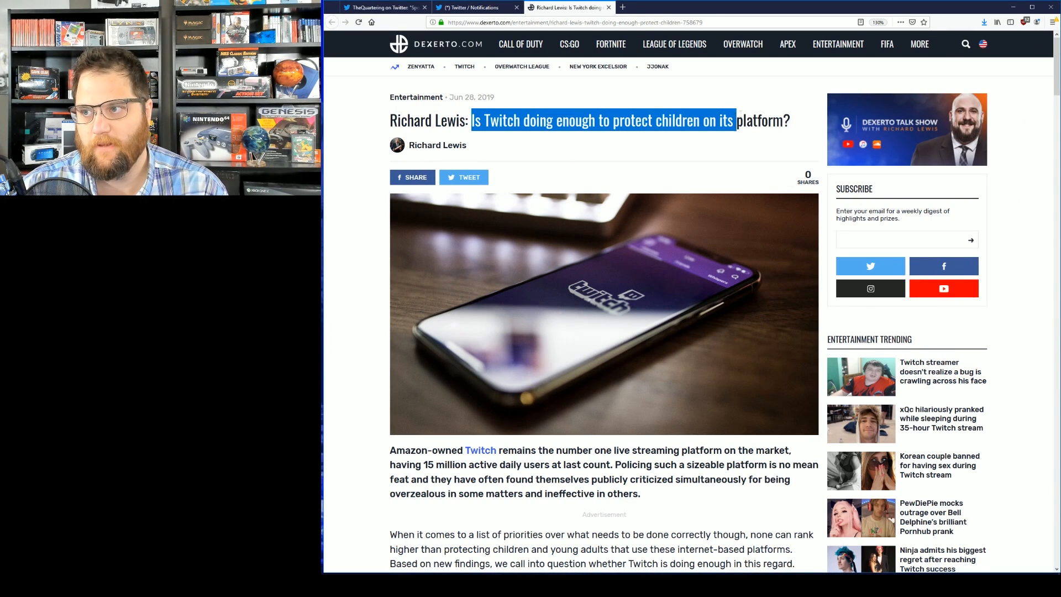
Clear the headline and opening highlights, scrolling down to the Reddit evidence paragraph.
click(629, 135)
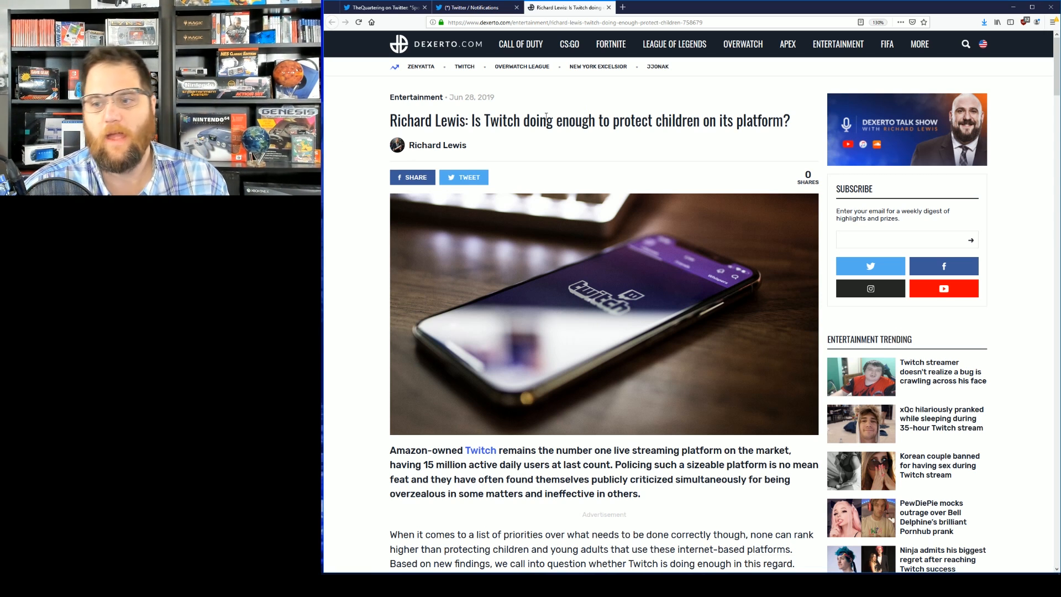
mouse_move(815, 381)
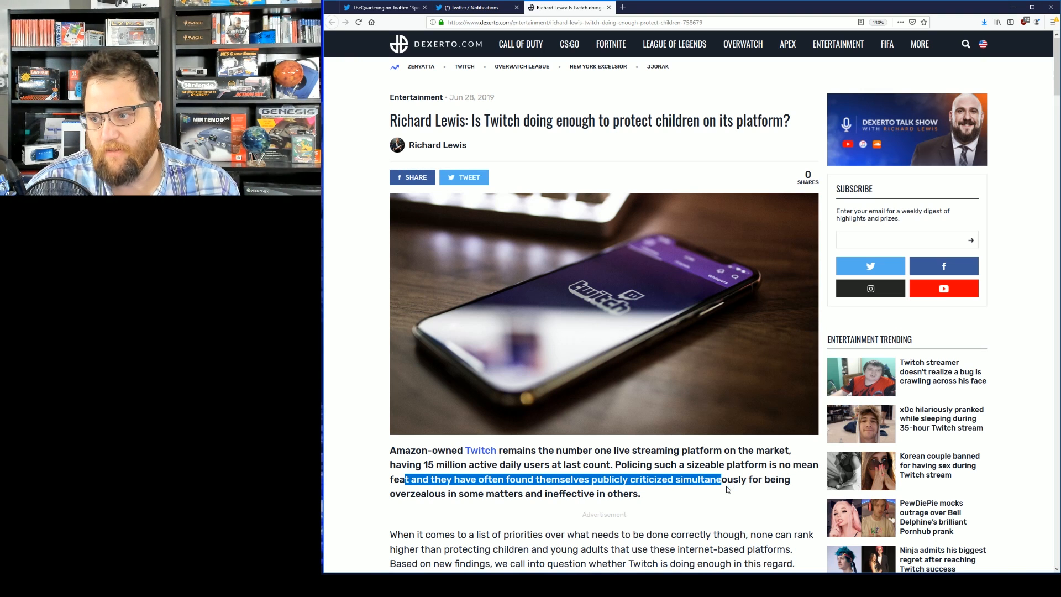
click(690, 494)
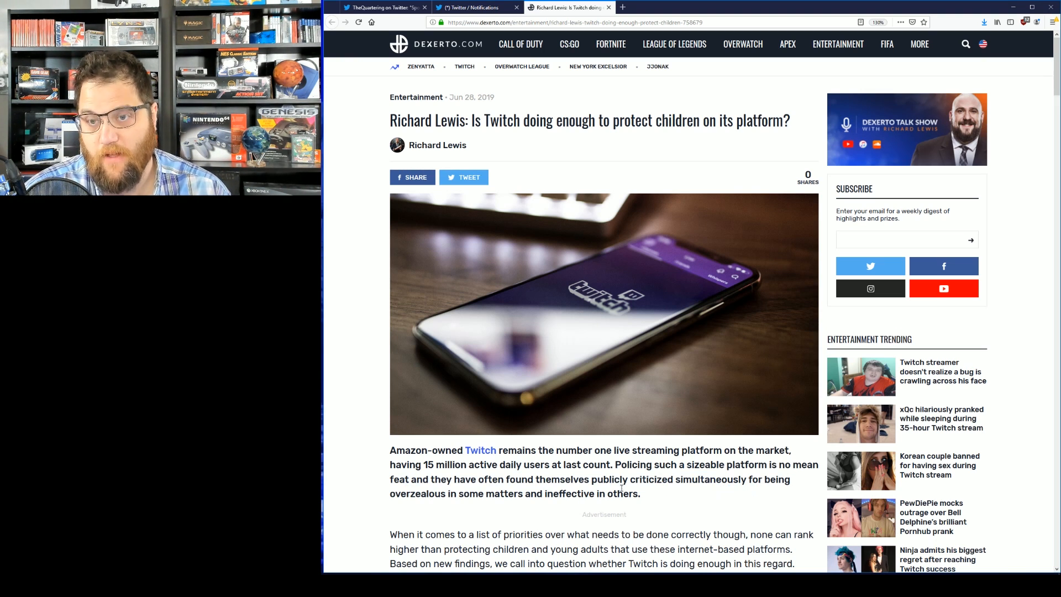
scroll(down, 3)
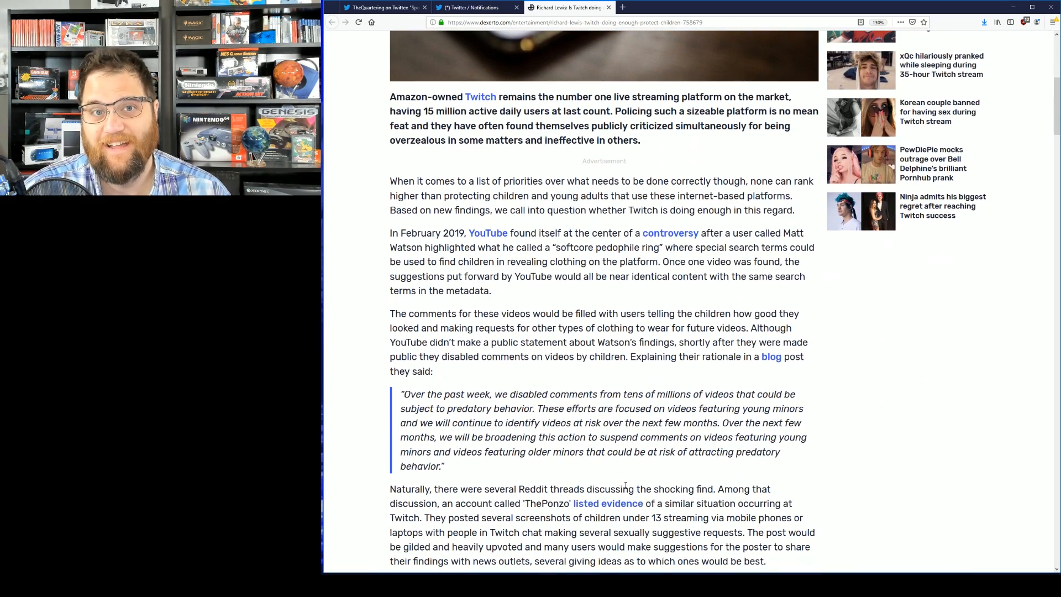
scroll(down, 3)
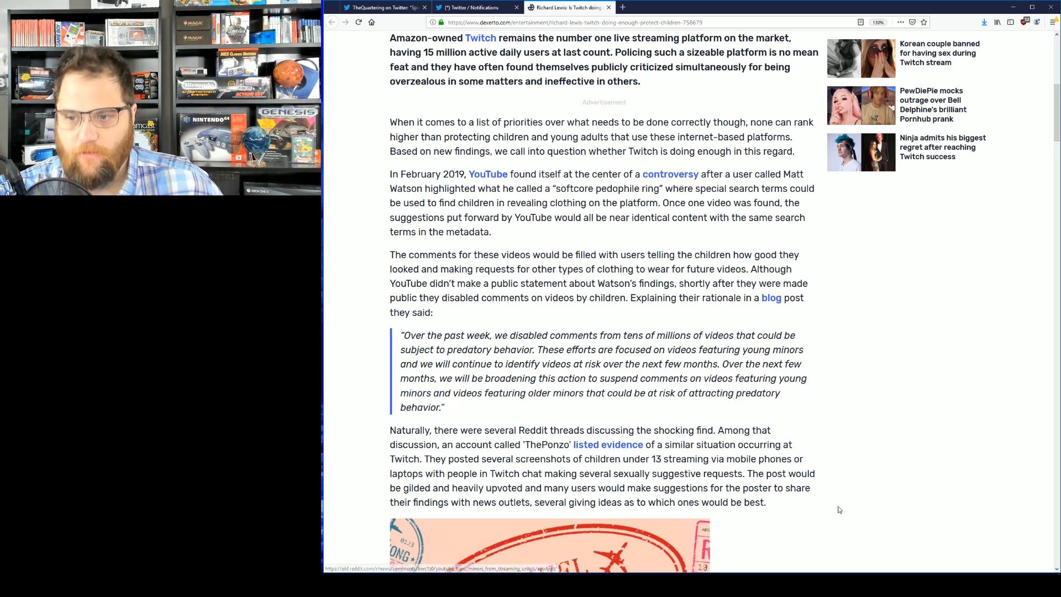
scroll(down, 3)
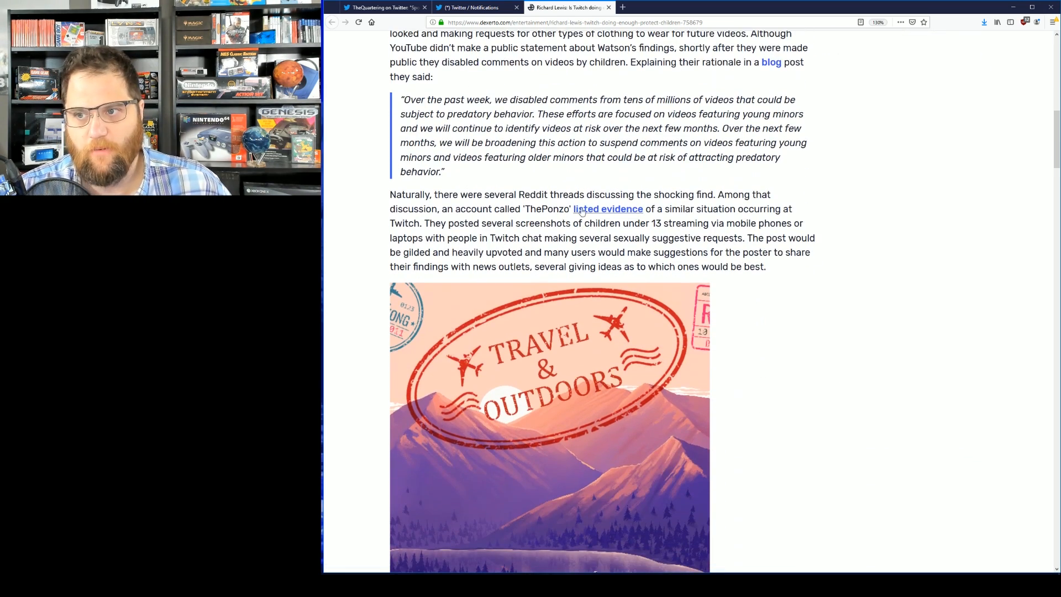
mouse_move(738, 190)
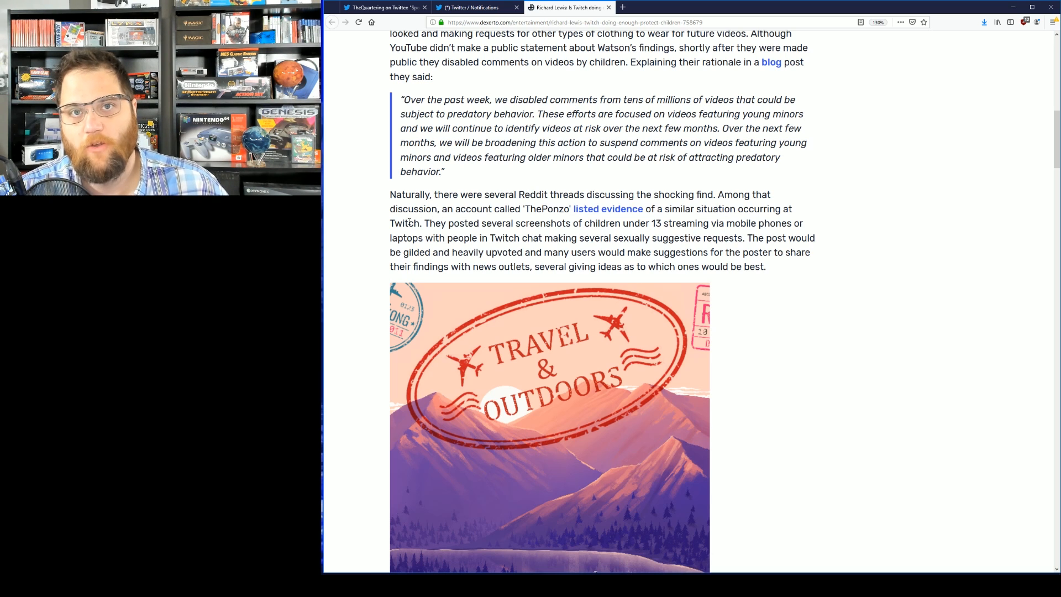
mouse_move(435, 220)
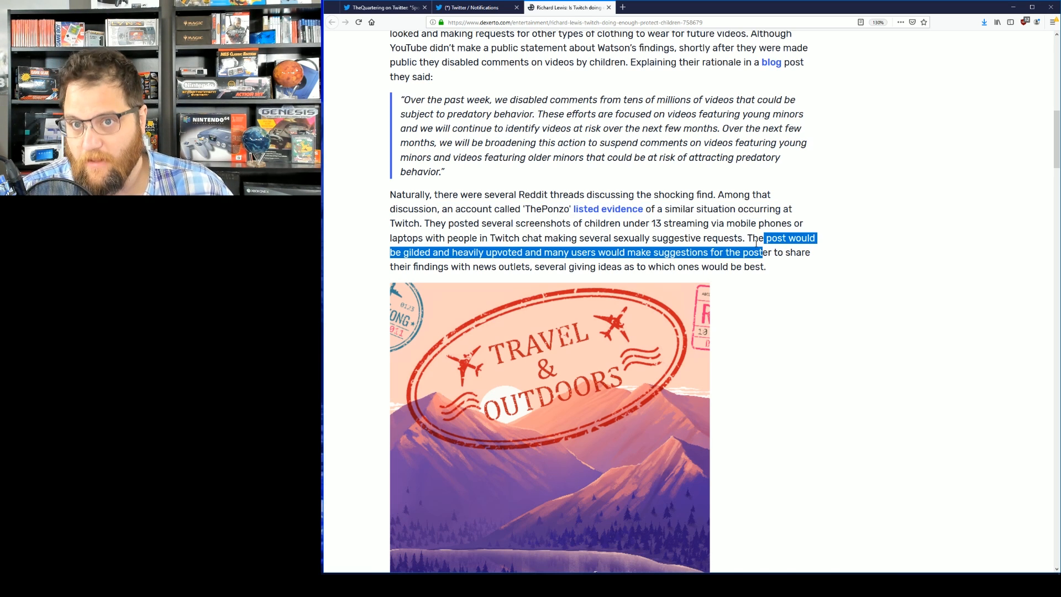
click(570, 252)
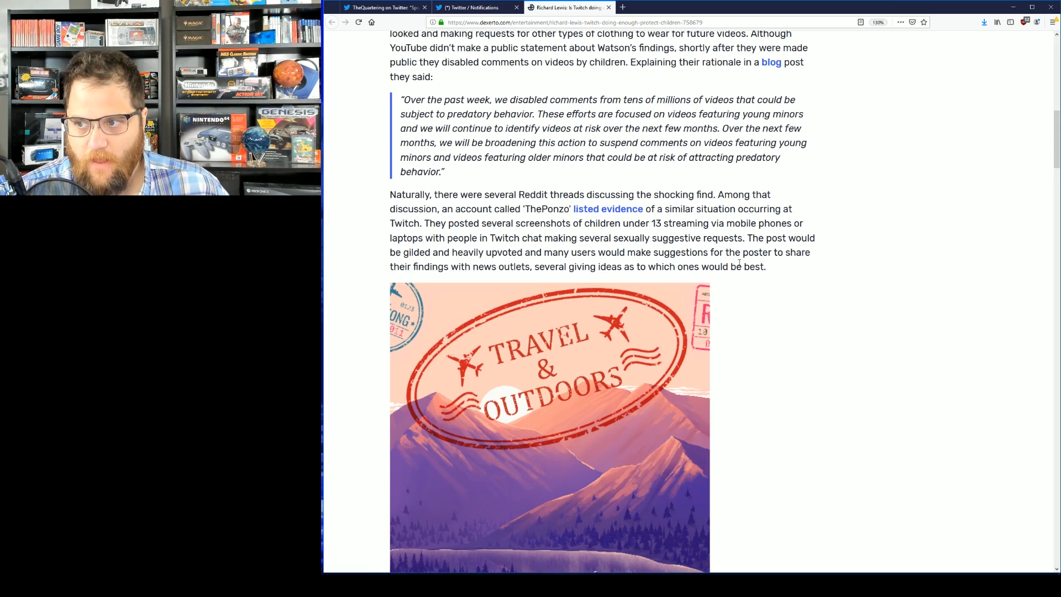
Scroll past the Travel & Outdoors image and clear the publications paragraph highlights.
scroll(down, 3)
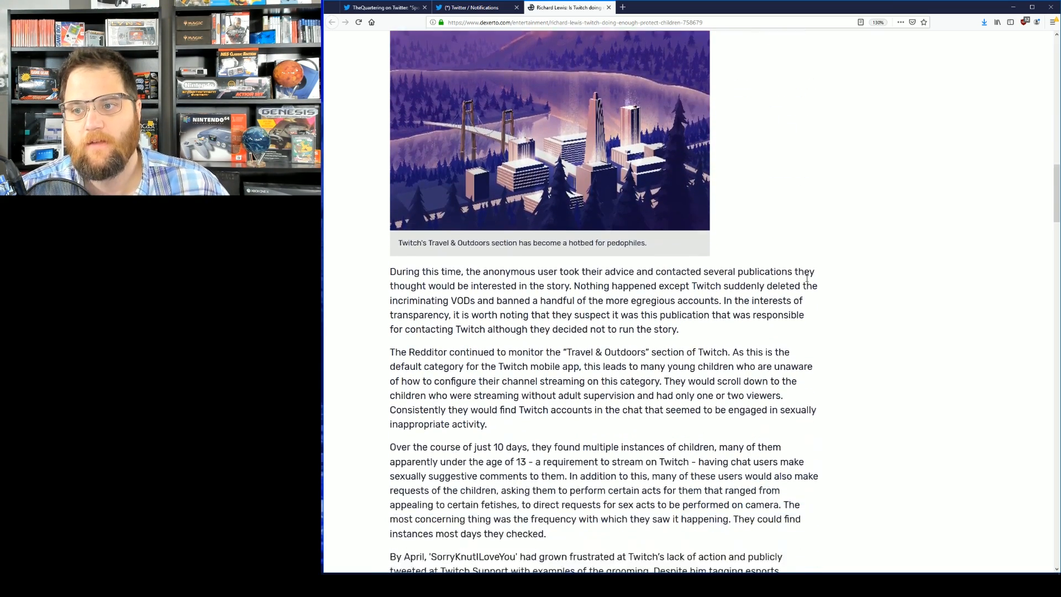
scroll(down, 3)
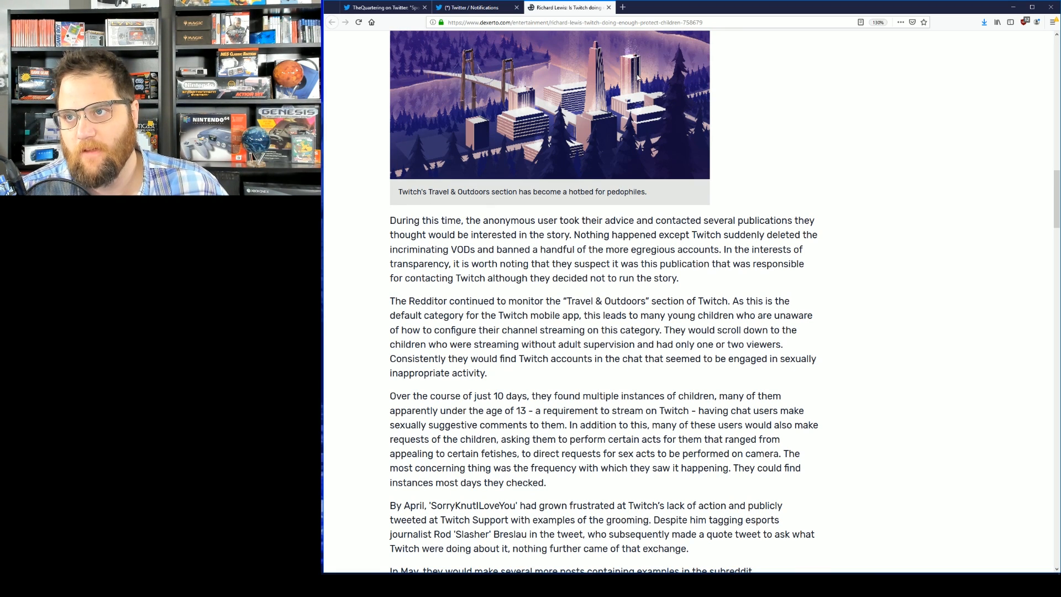
mouse_move(654, 52)
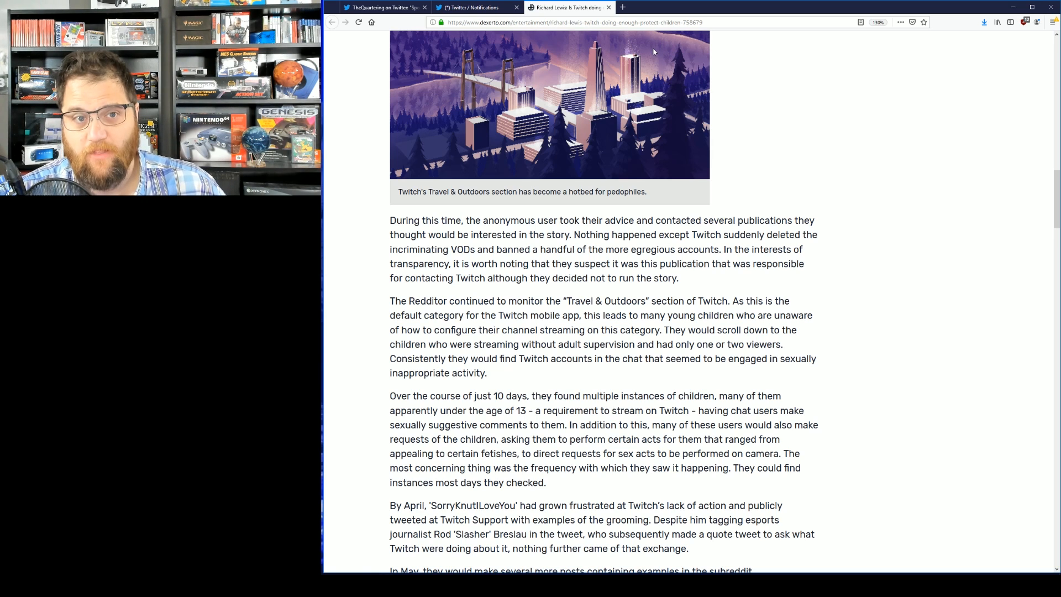
mouse_move(598, 55)
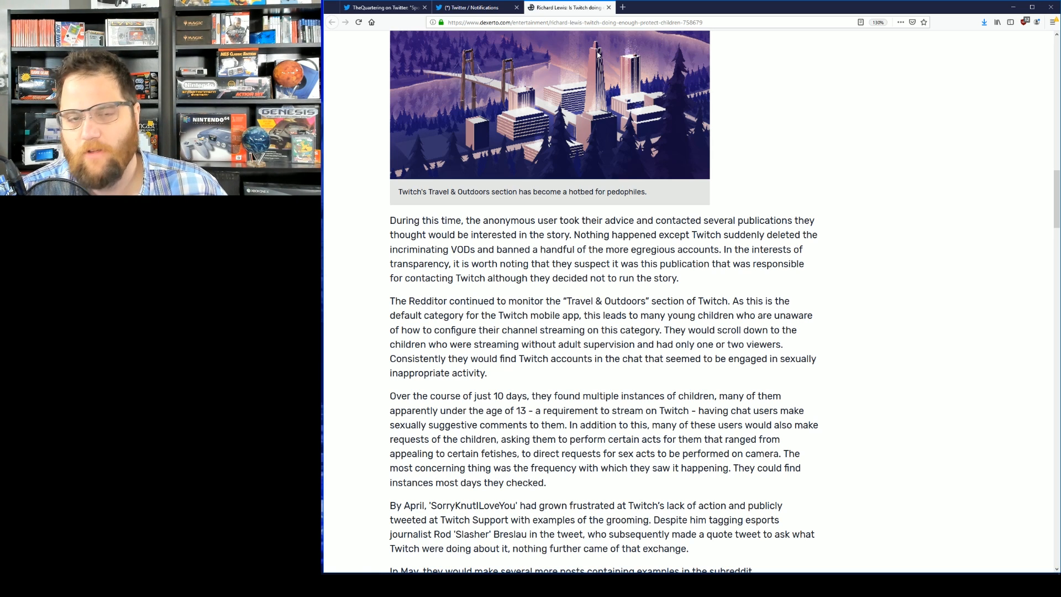
mouse_move(491, 48)
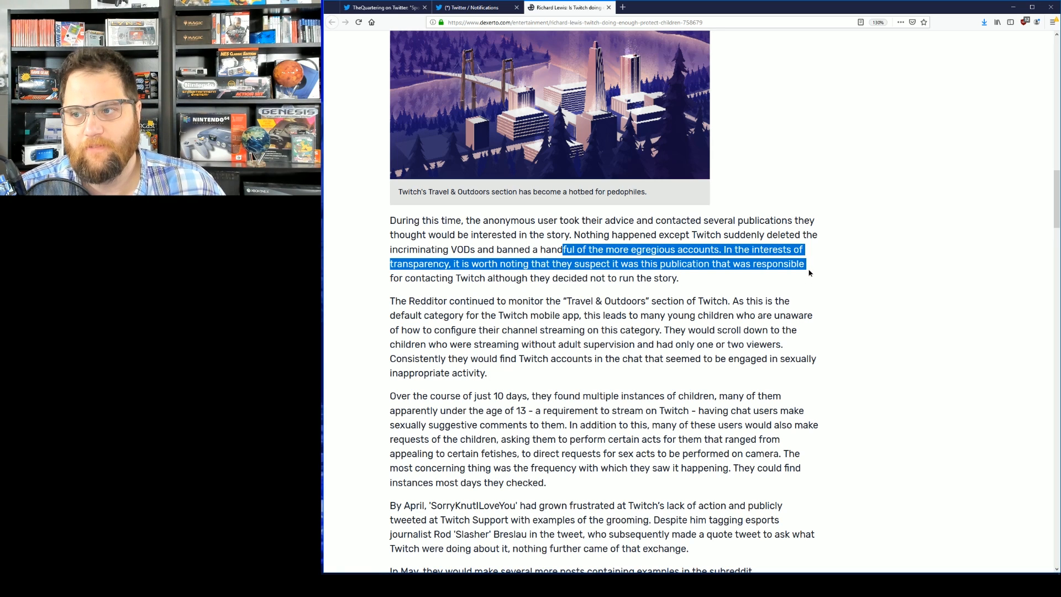
mouse_move(818, 272)
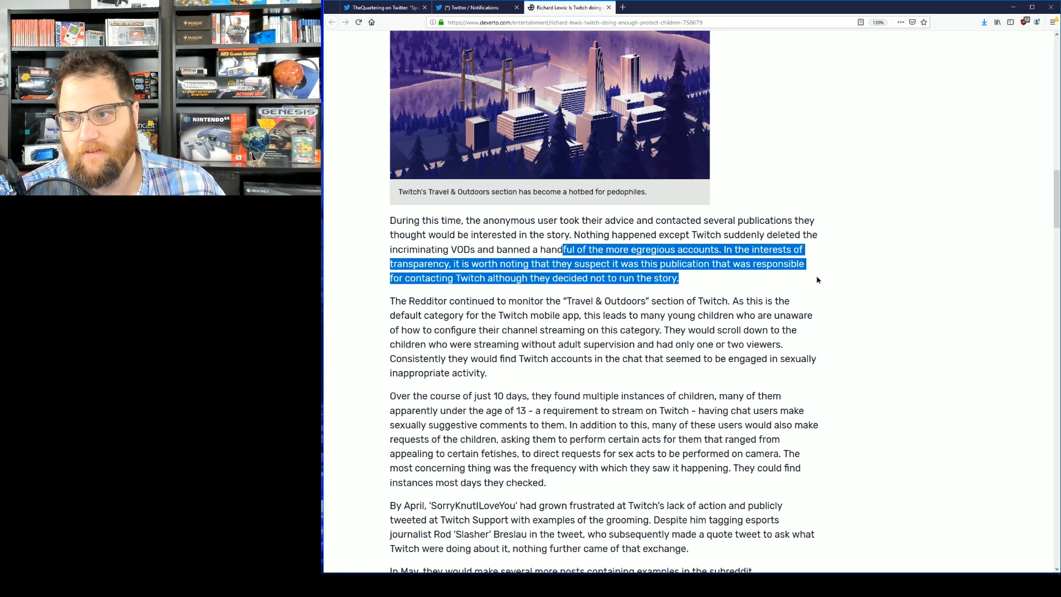
click(817, 280)
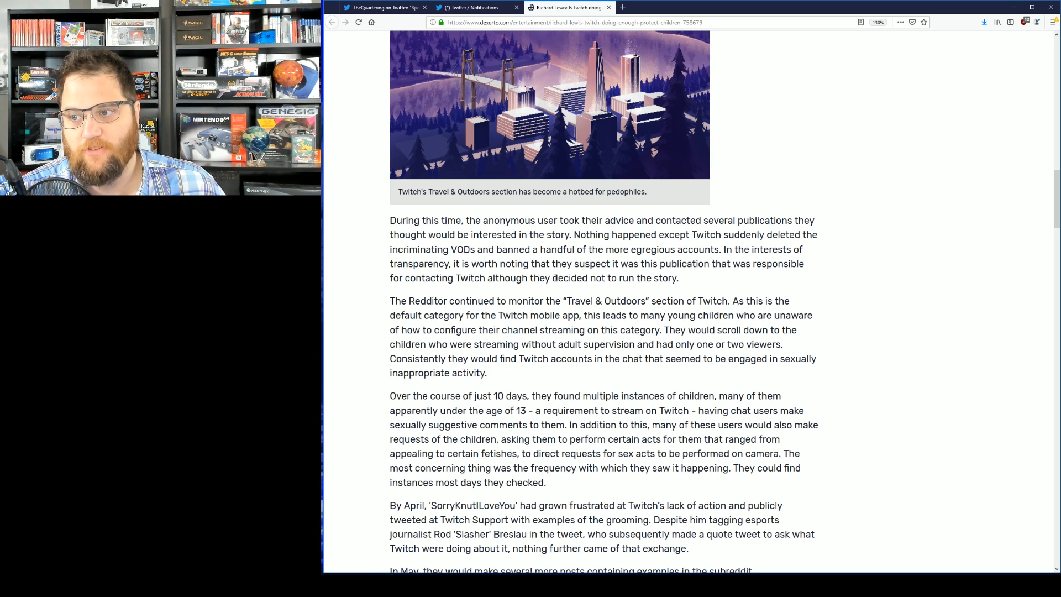
mouse_move(690, 285)
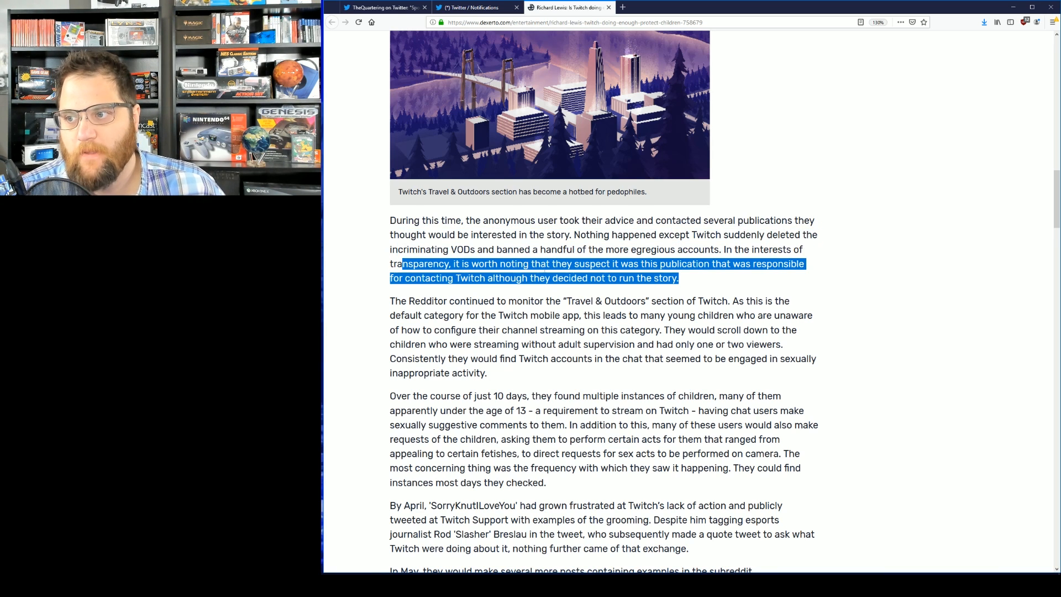
click(754, 275)
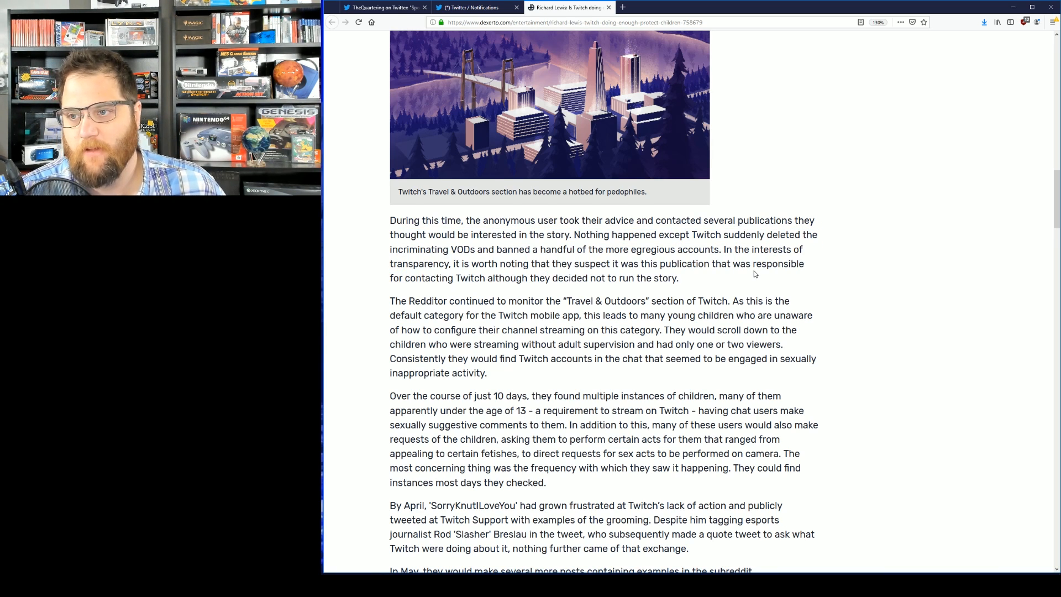
Scroll through the ten days paragraph, clearing its highlights, to the 'littlejimmy7676' example.
scroll(down, 3)
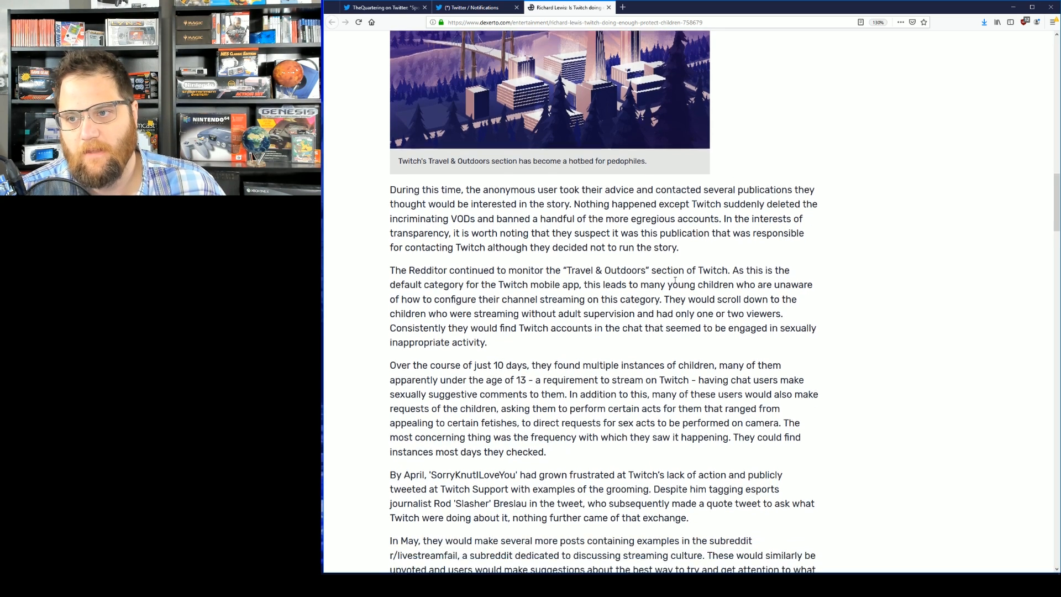
scroll(down, 3)
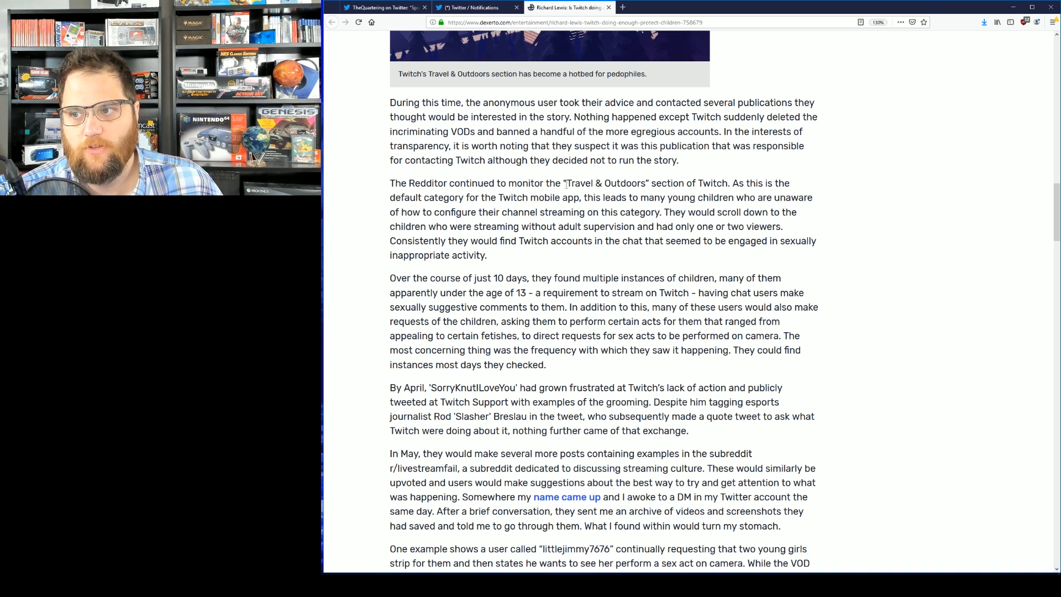
mouse_move(810, 197)
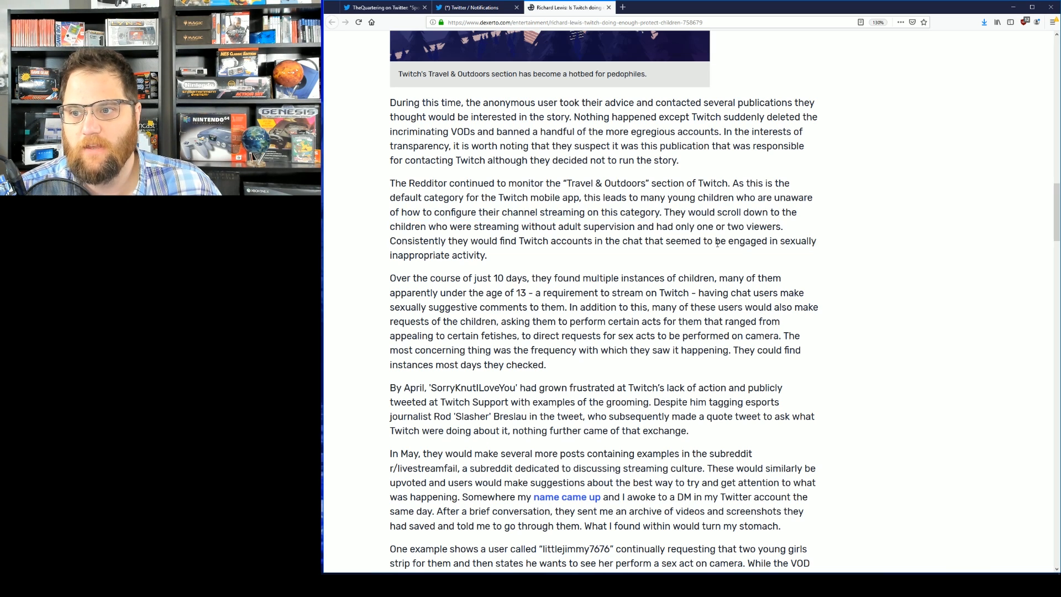
scroll(down, 3)
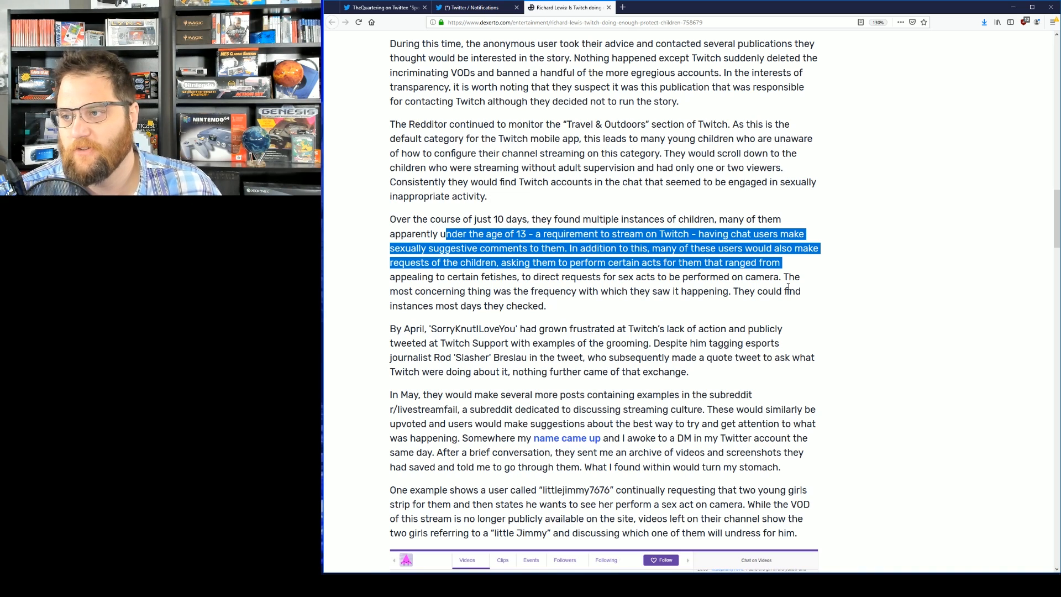
click(829, 283)
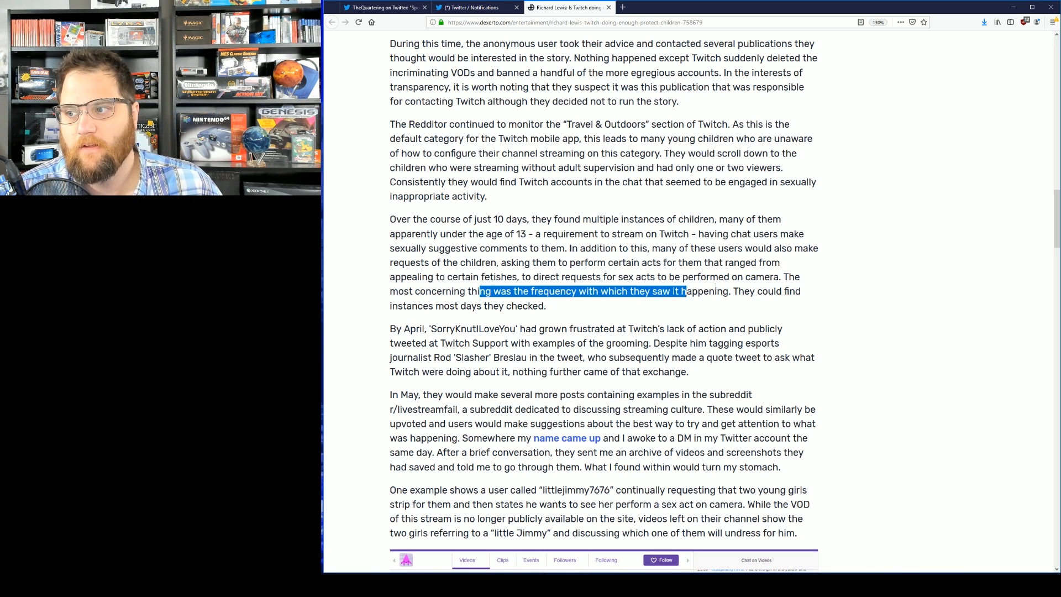
click(643, 313)
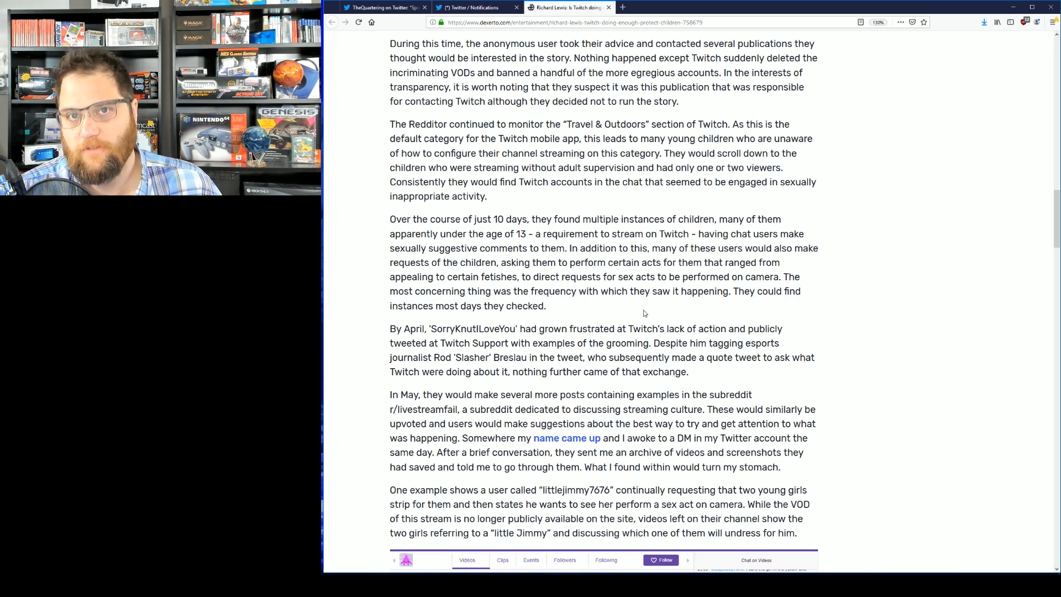
Scroll past the first chat screenshot, clearing the May highlight, to the second chat example.
scroll(down, 3)
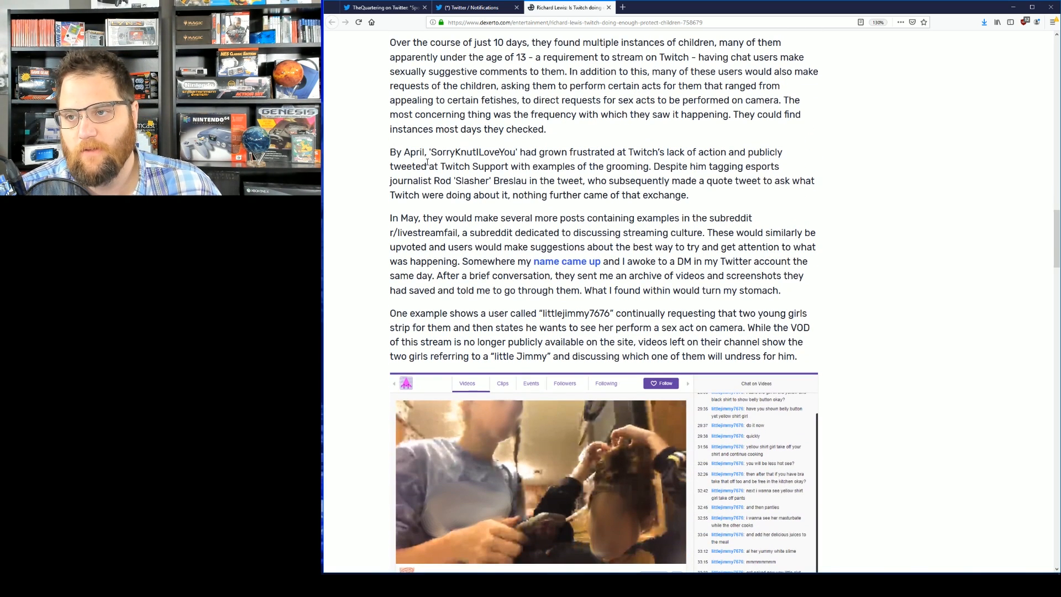
mouse_move(465, 155)
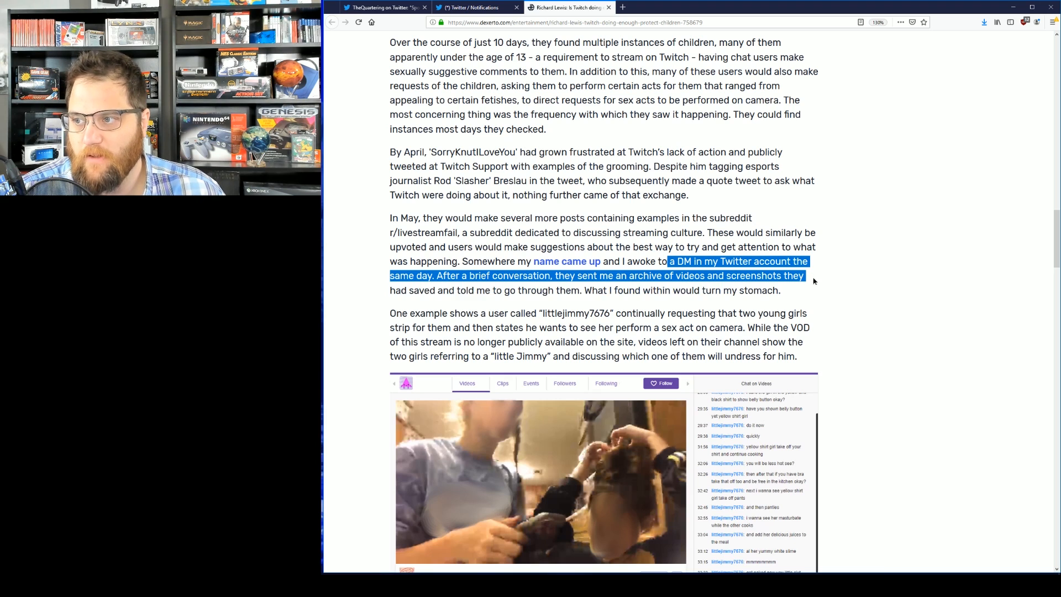
click(494, 313)
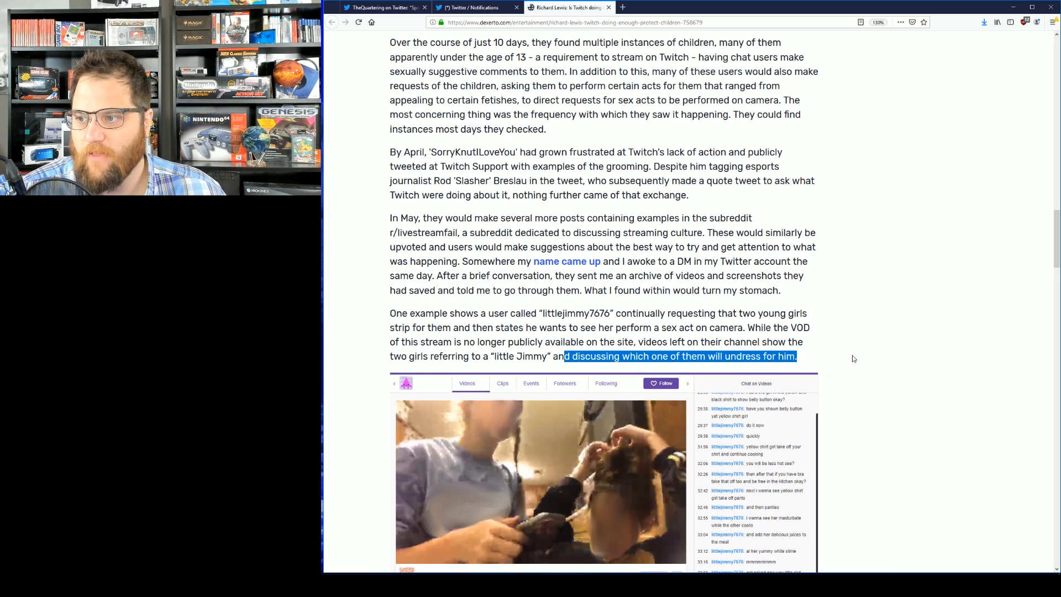
scroll(down, 3)
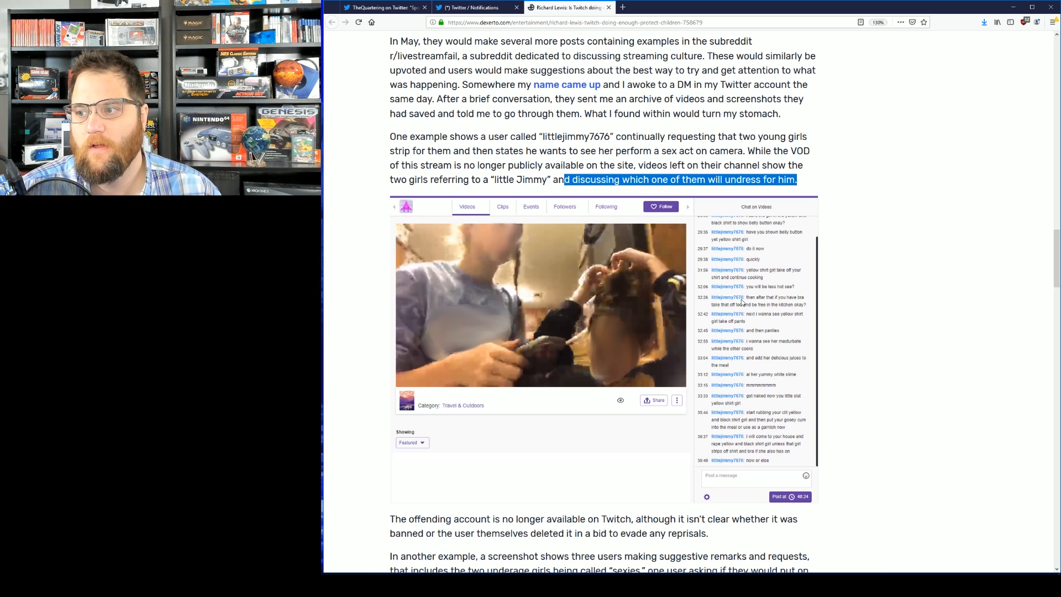
mouse_move(778, 407)
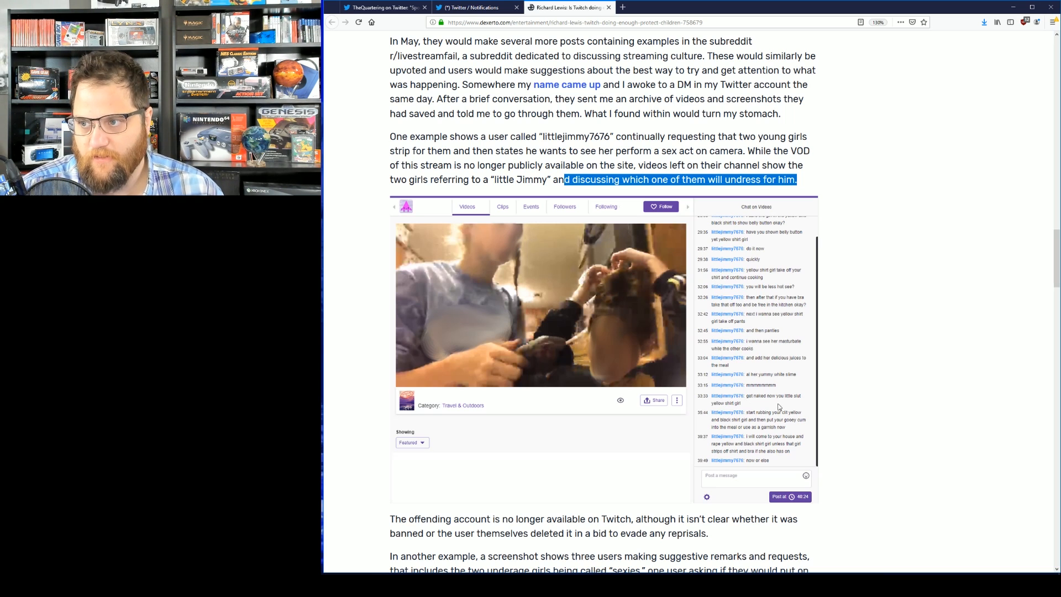
mouse_move(643, 350)
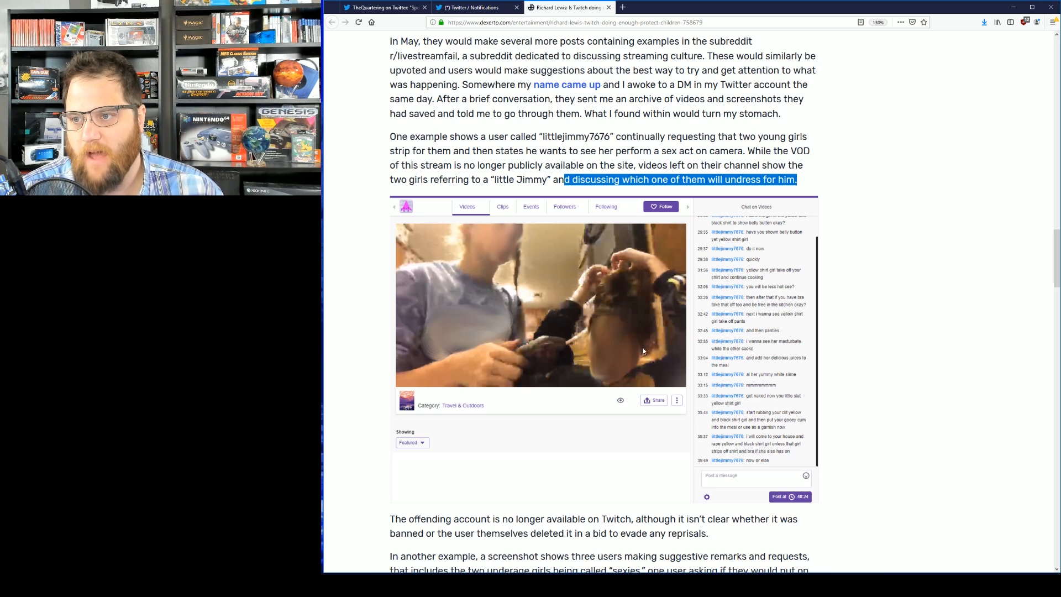
mouse_move(687, 346)
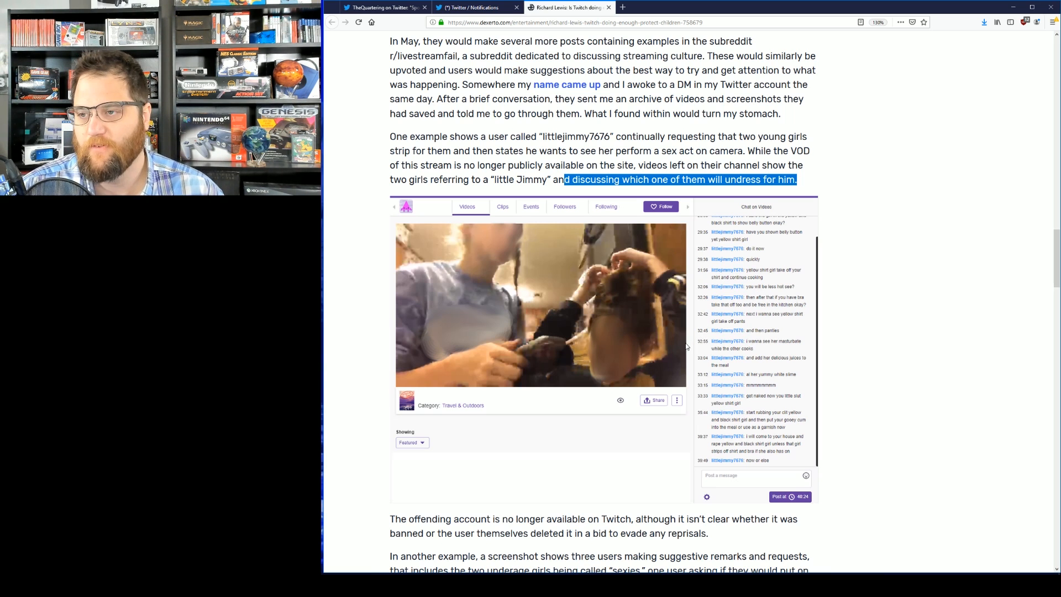
scroll(down, 3)
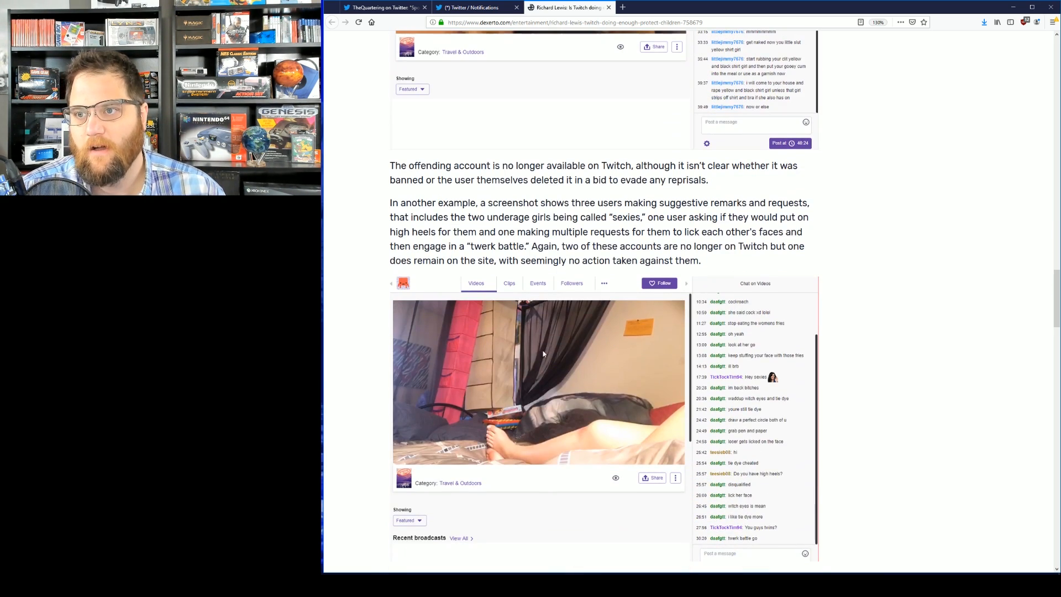
mouse_move(510, 194)
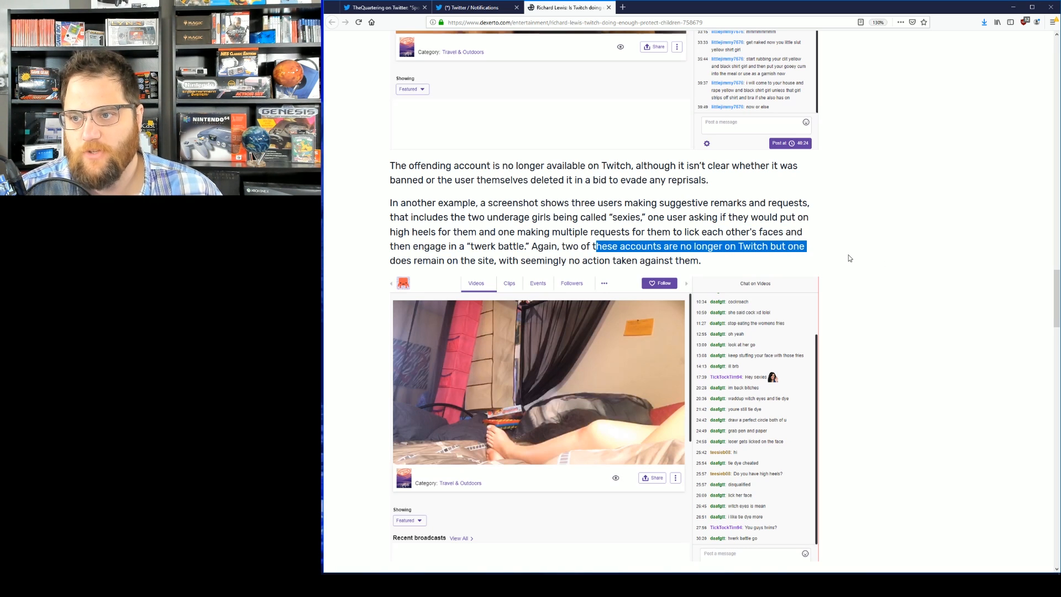
Scroll past the 'lolitafarm' screenshot to Richard Lewis's June 6th tweet.
scroll(down, 3)
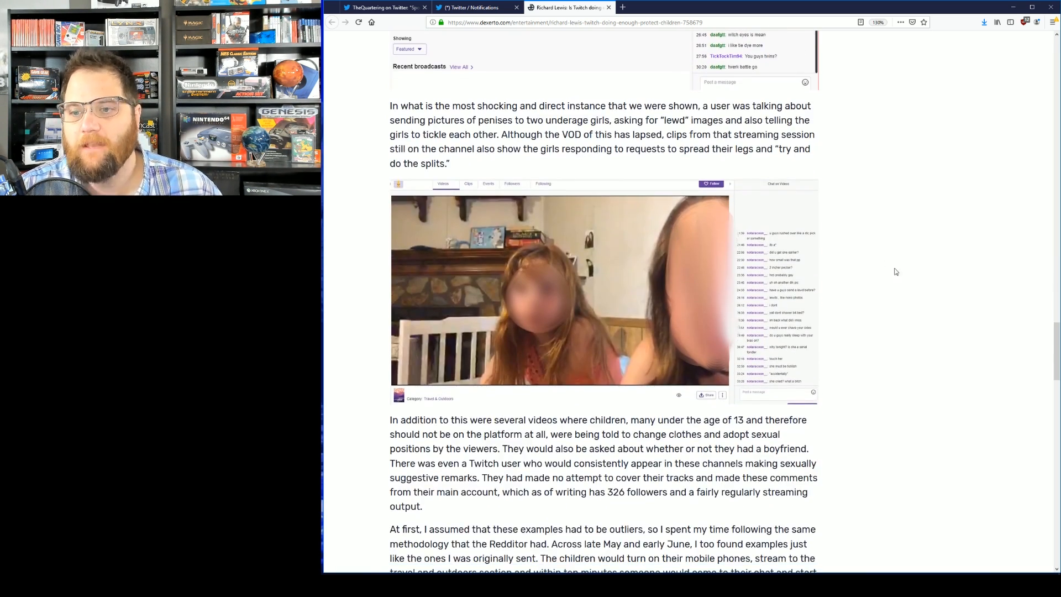
scroll(down, 3)
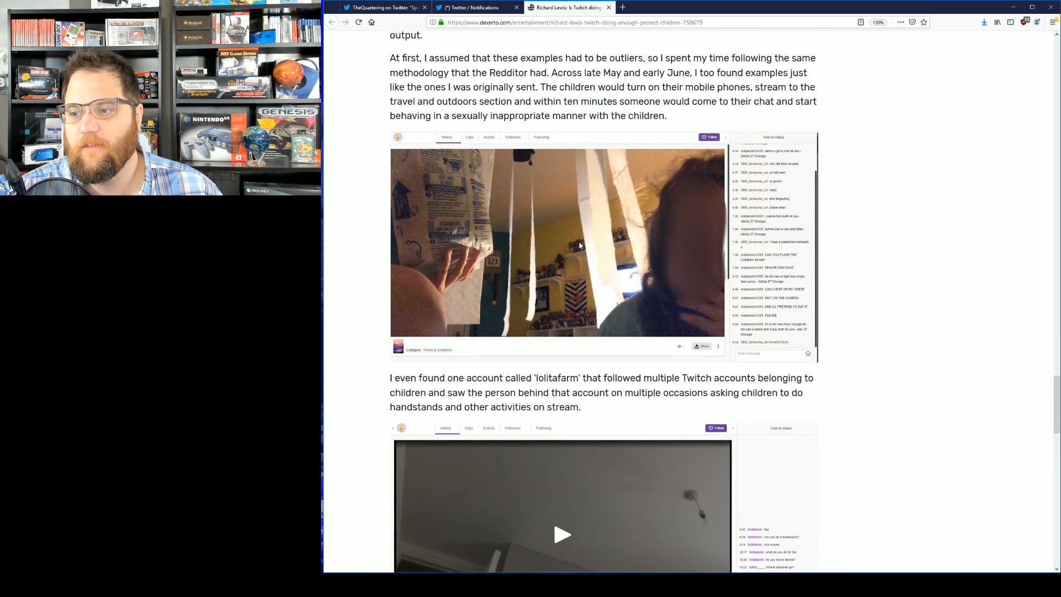
scroll(down, 3)
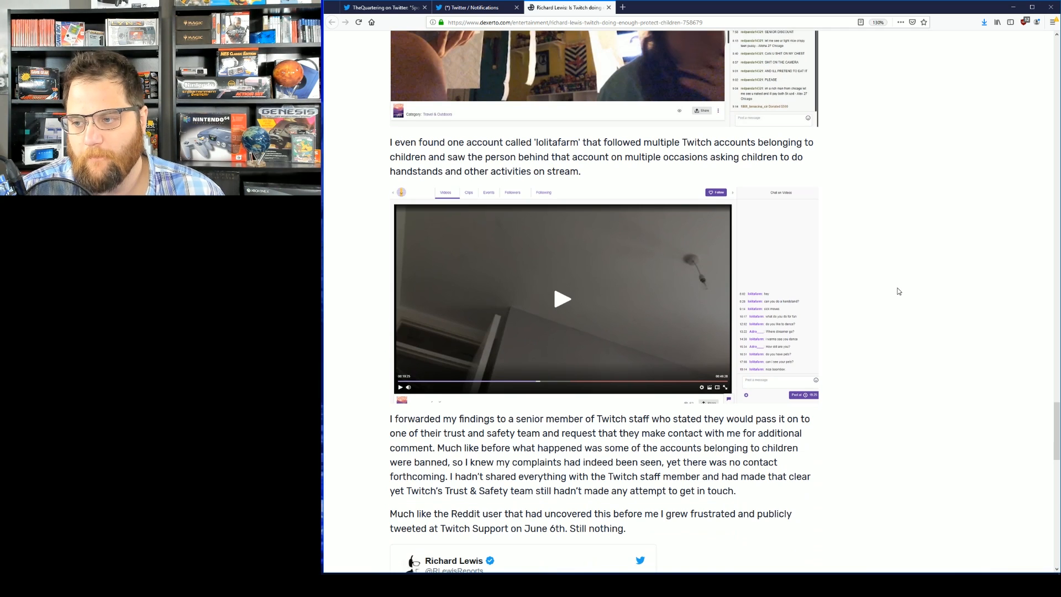
mouse_move(630, 392)
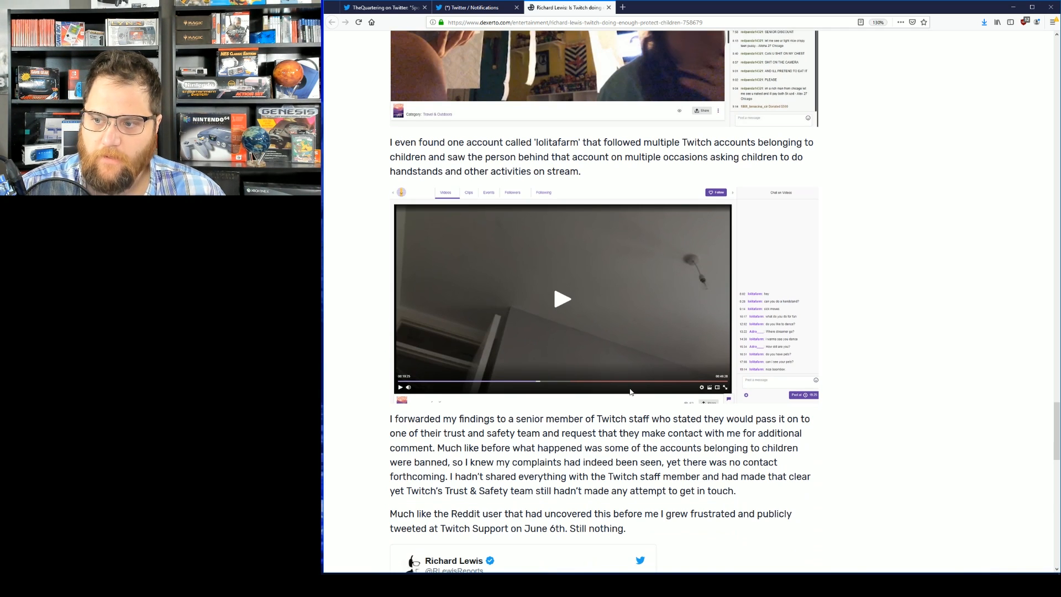
mouse_move(353, 503)
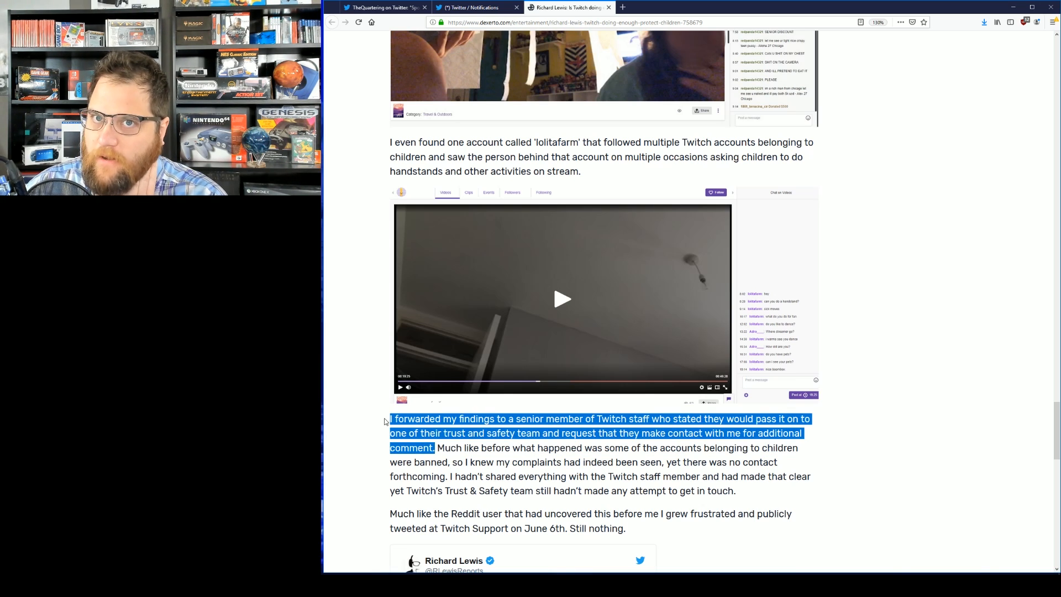
mouse_move(359, 422)
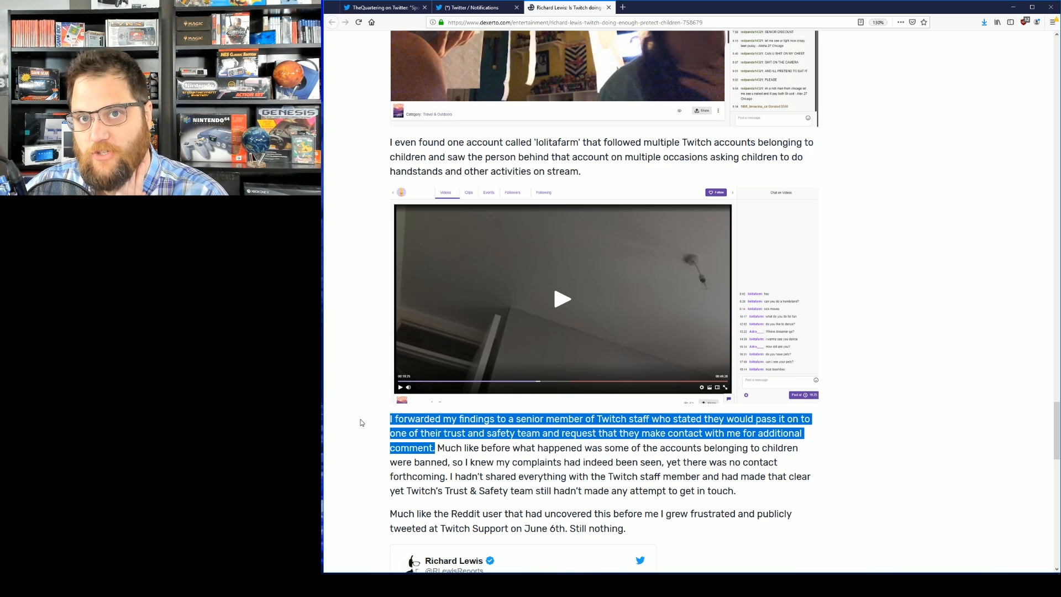
mouse_move(546, 429)
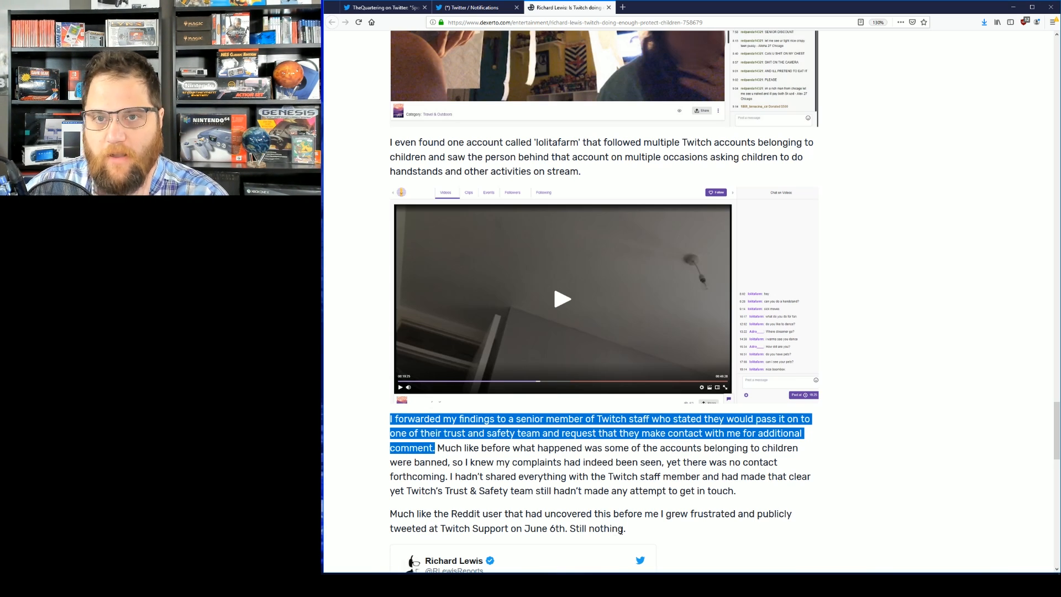
Deselect the forwarding sentences and reveal the full June 6, 2019 Twitch Support tweet.
click(465, 447)
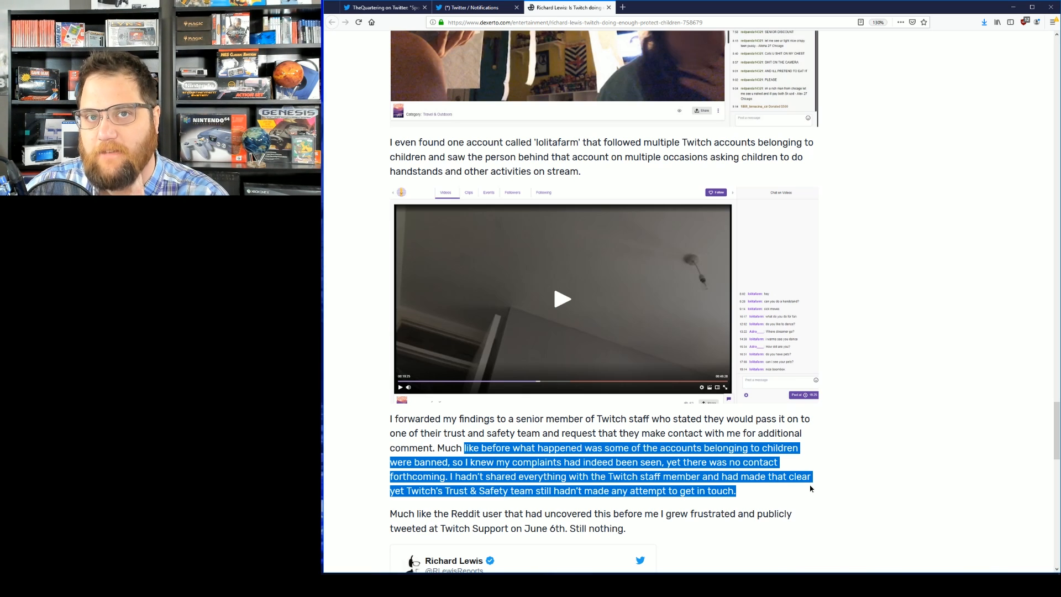
scroll(down, 3)
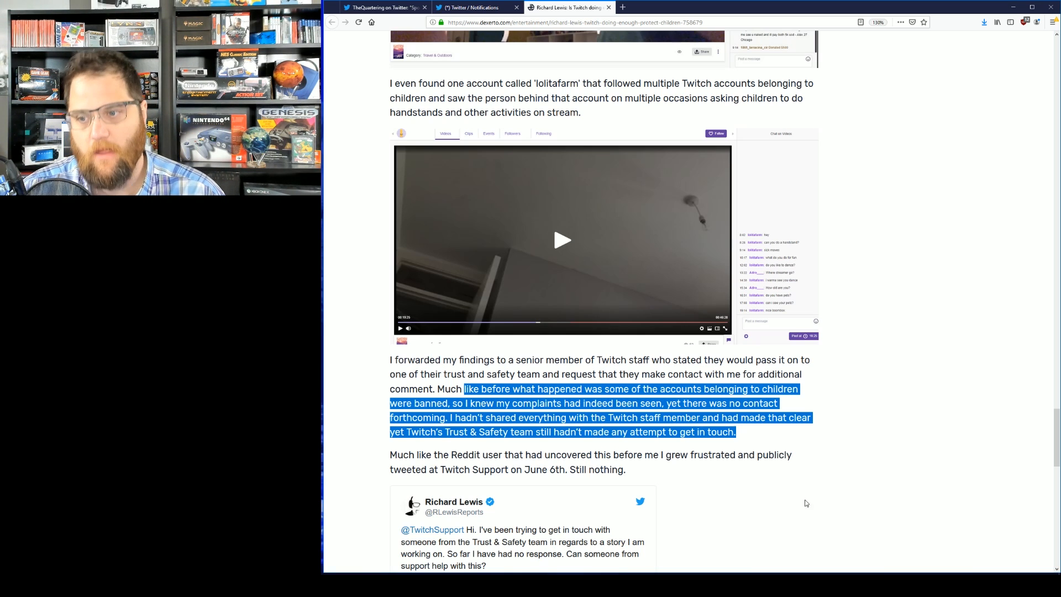
scroll(down, 3)
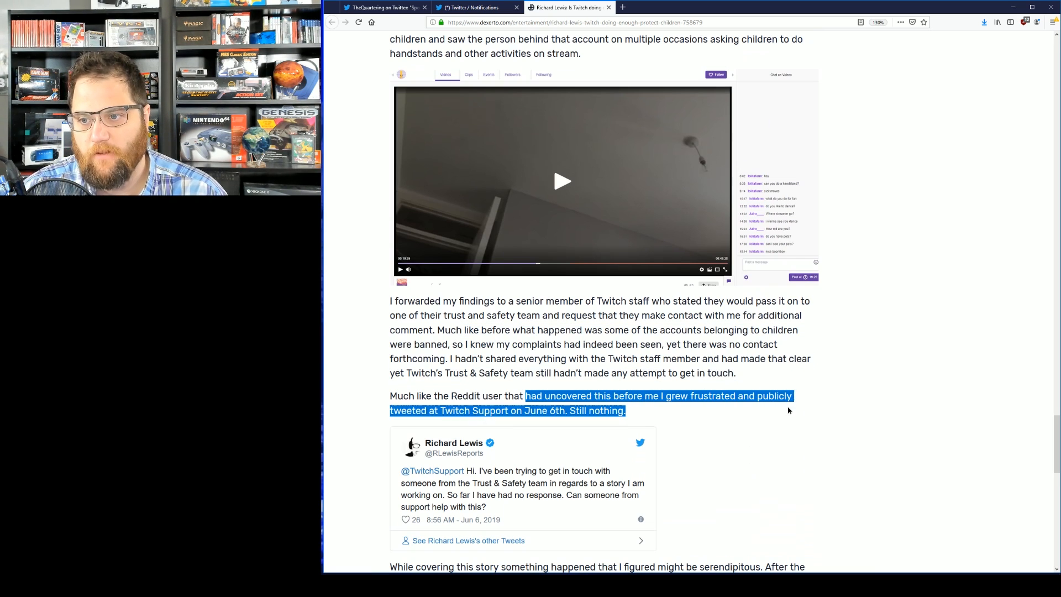
click(609, 422)
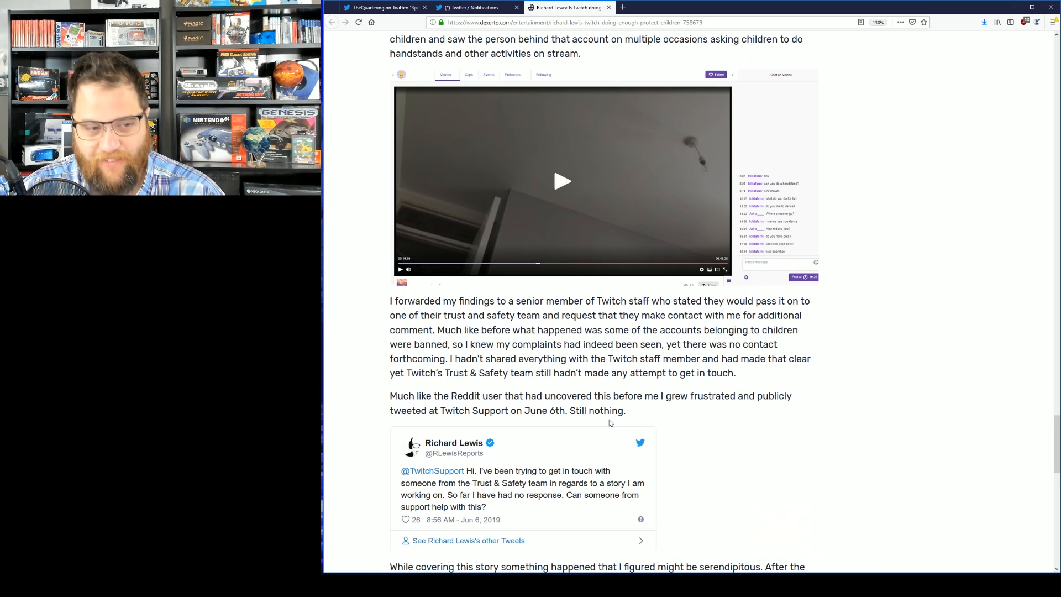
mouse_move(709, 383)
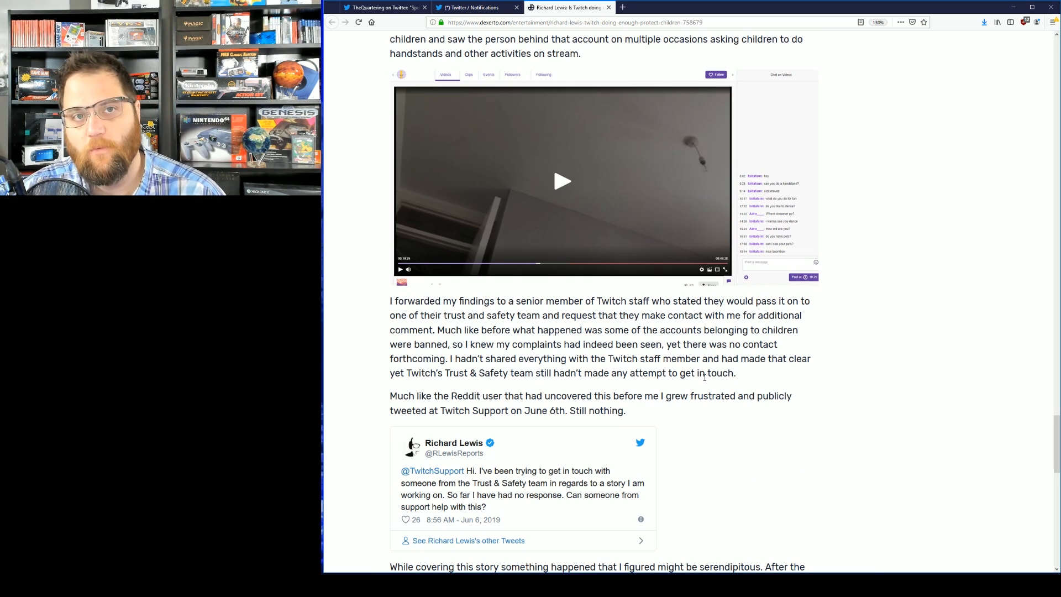
mouse_move(750, 428)
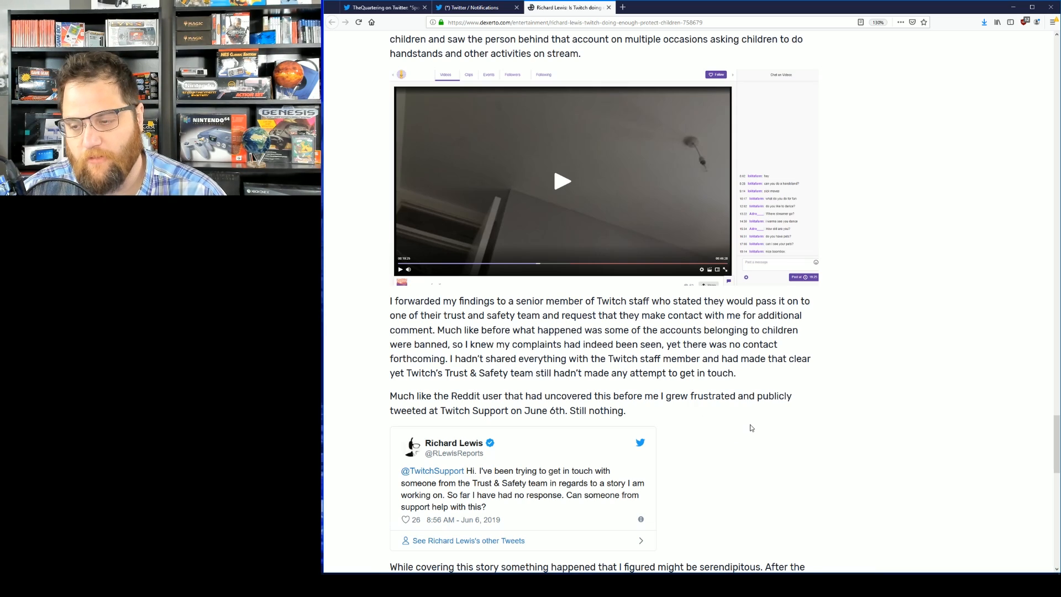
Scroll past the tweet to the NSPCC quote calling for government regulation.
scroll(down, 3)
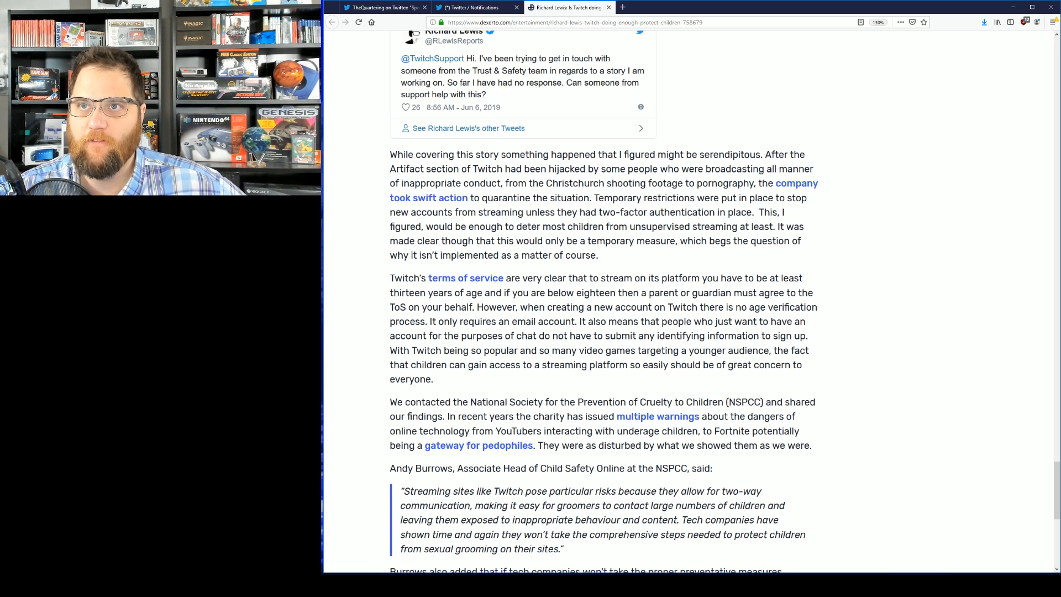
mouse_move(655, 558)
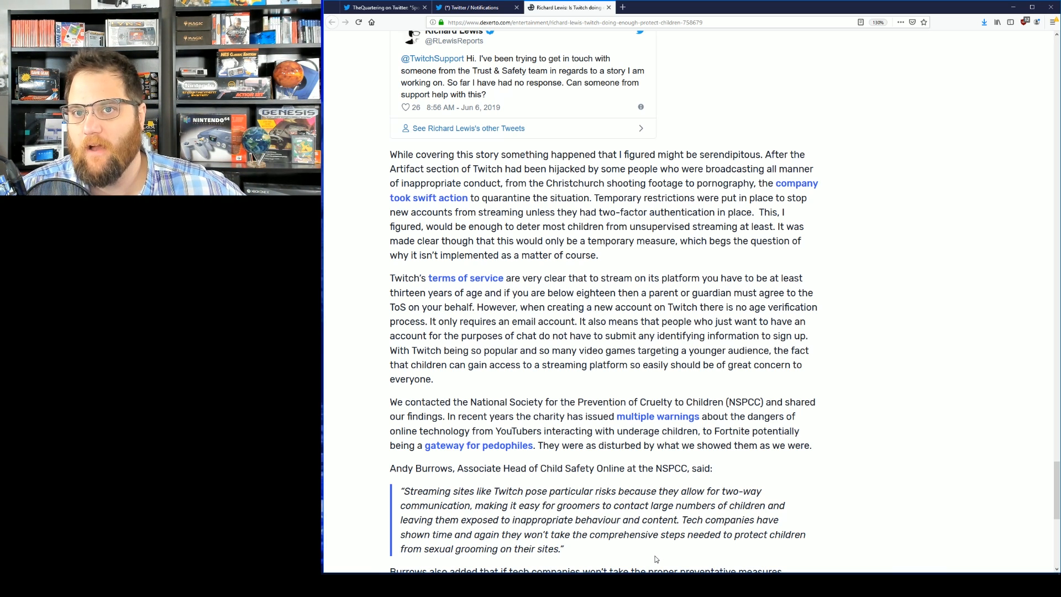
mouse_move(691, 545)
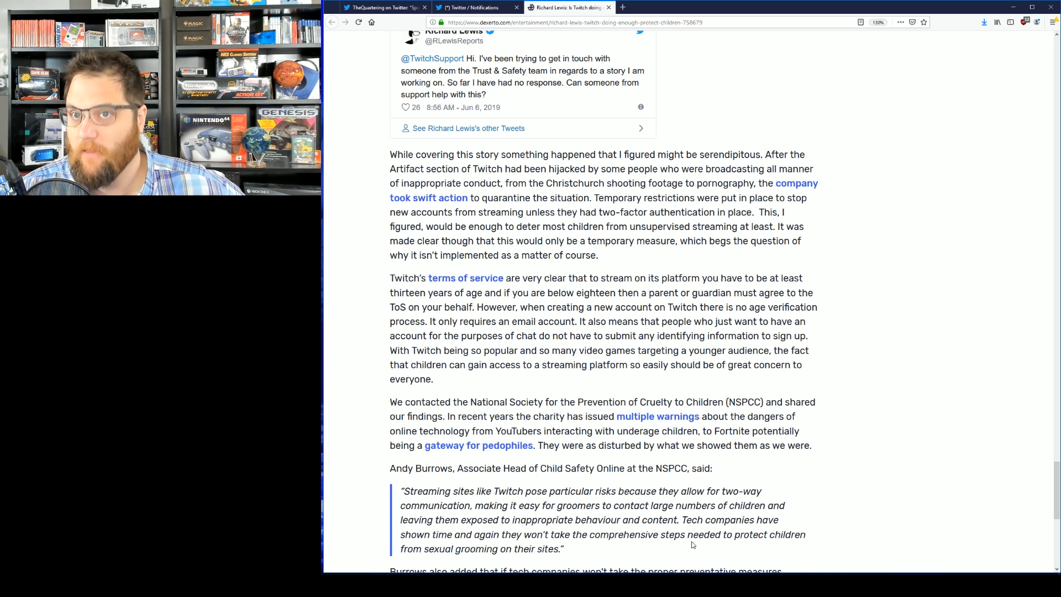
mouse_move(614, 515)
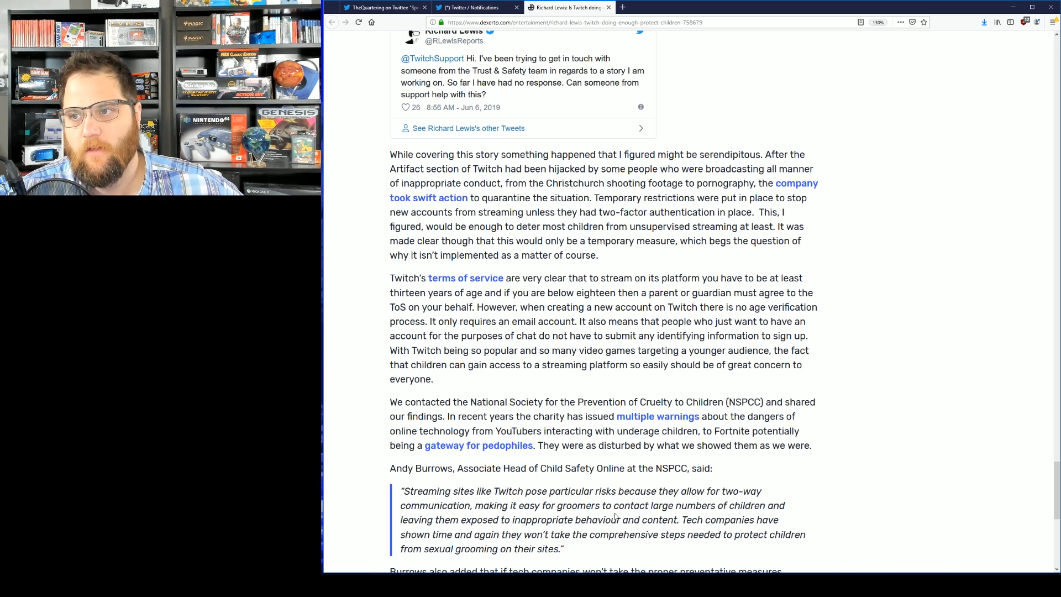
mouse_move(820, 479)
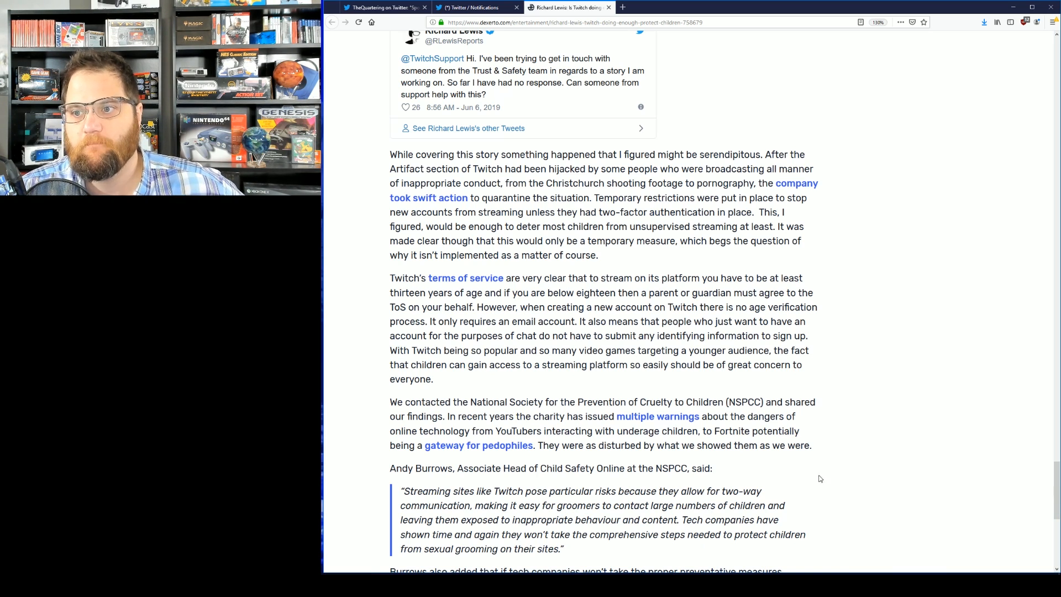
scroll(down, 3)
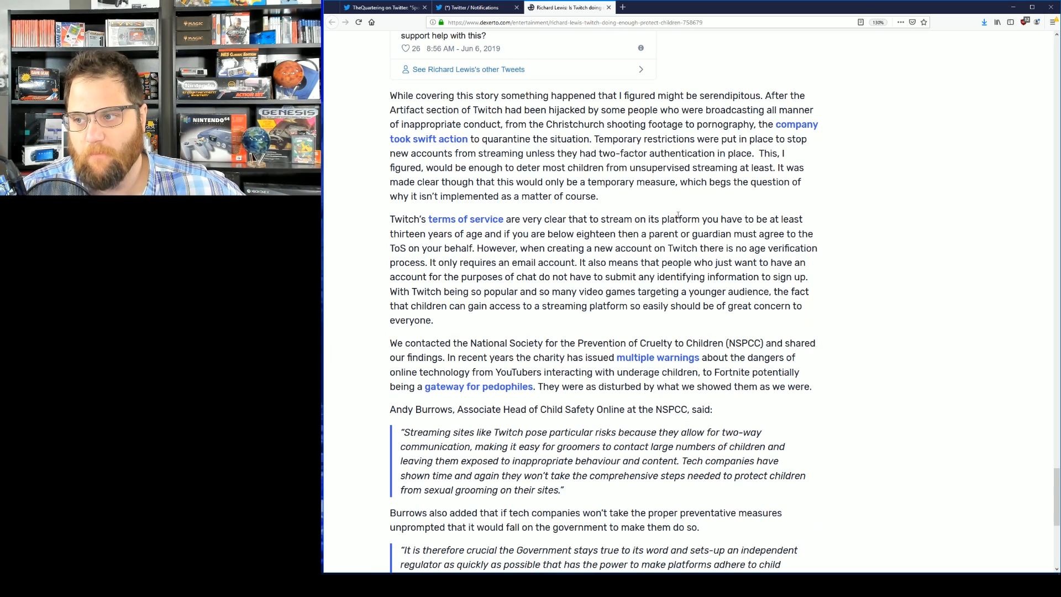
Scroll to 'Read more about: Twitch' and deselect the NSPCC sentence.
scroll(down, 3)
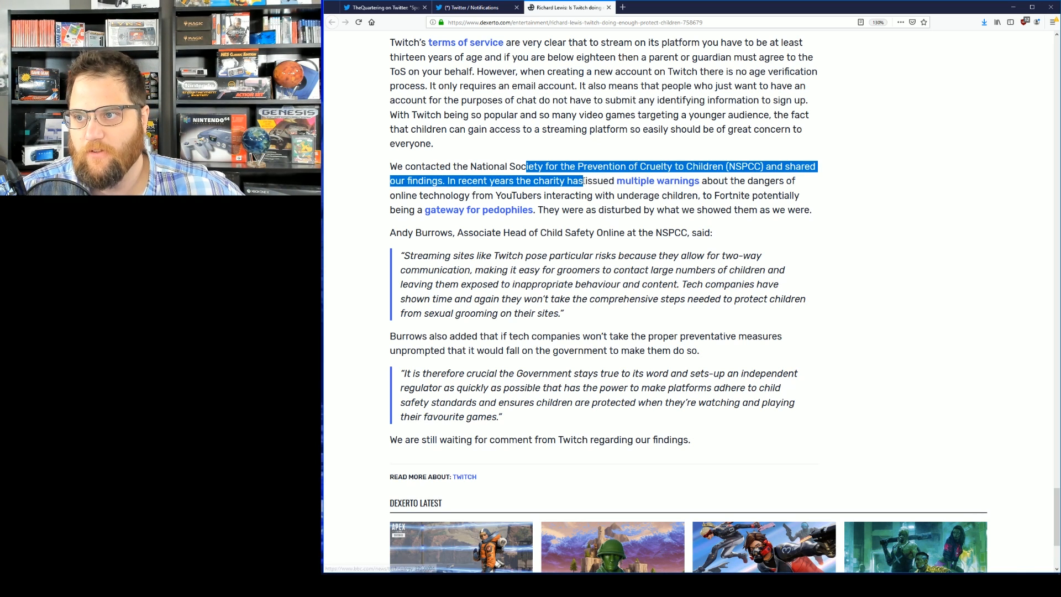
click(735, 181)
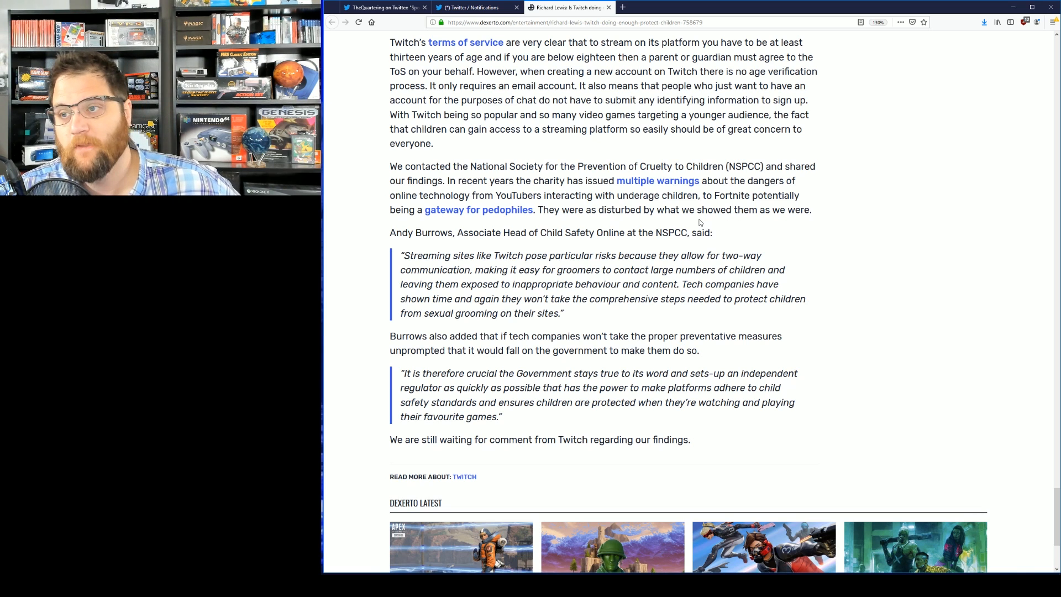
mouse_move(564, 206)
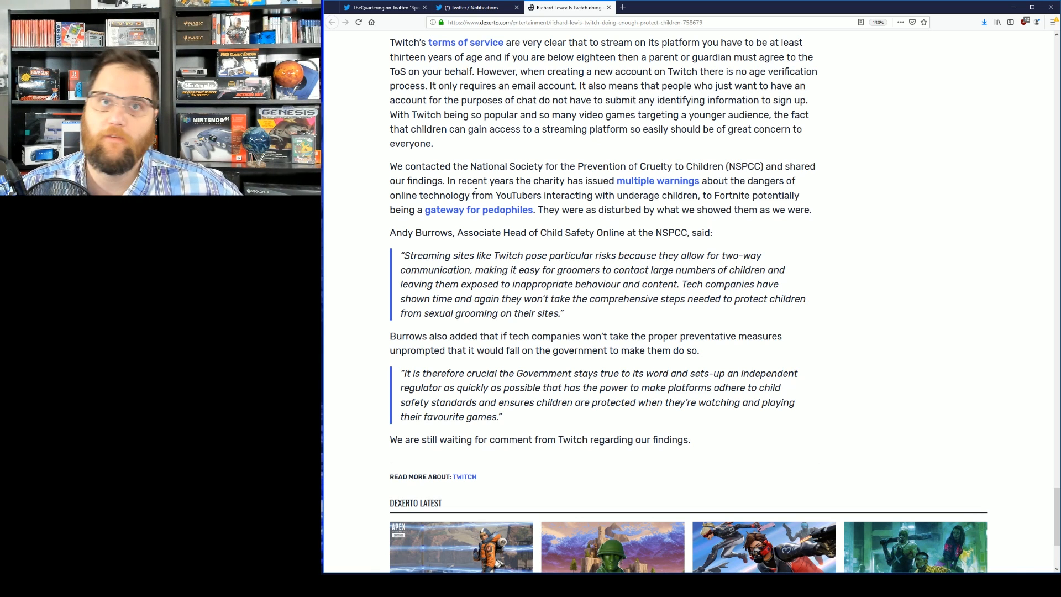
mouse_move(381, 198)
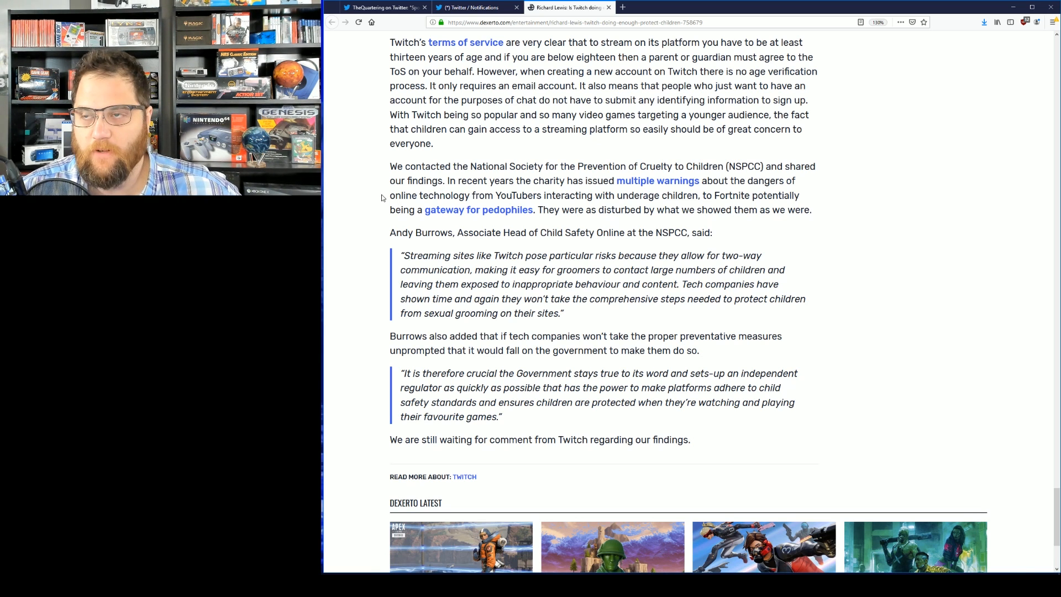
mouse_move(359, 202)
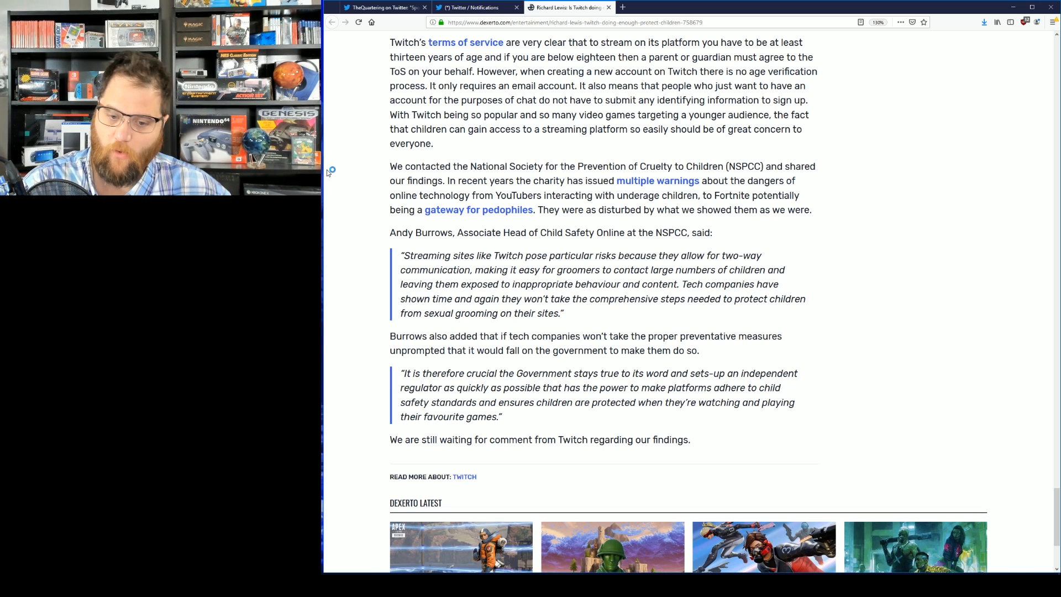
mouse_move(326, 173)
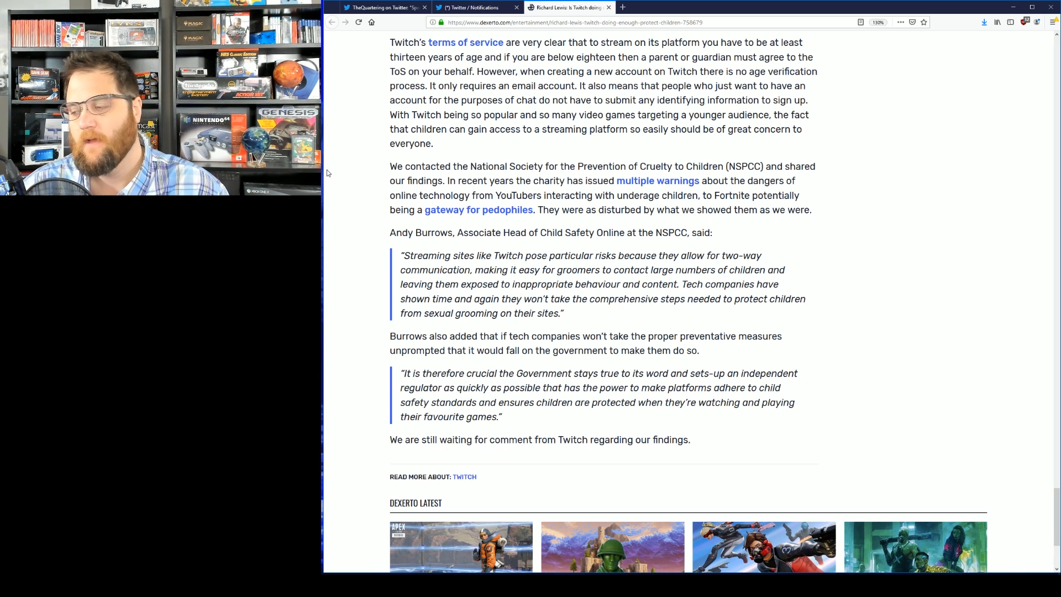